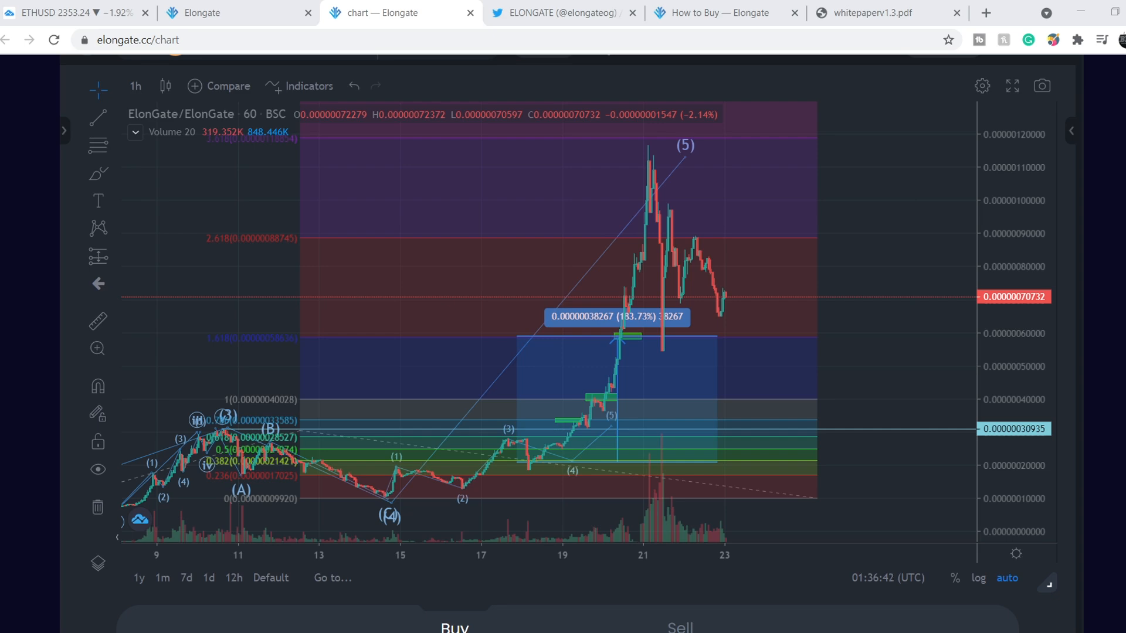
# Step: Switch from the chart to the elongate.cc home page tab
pyautogui.click(237, 12)
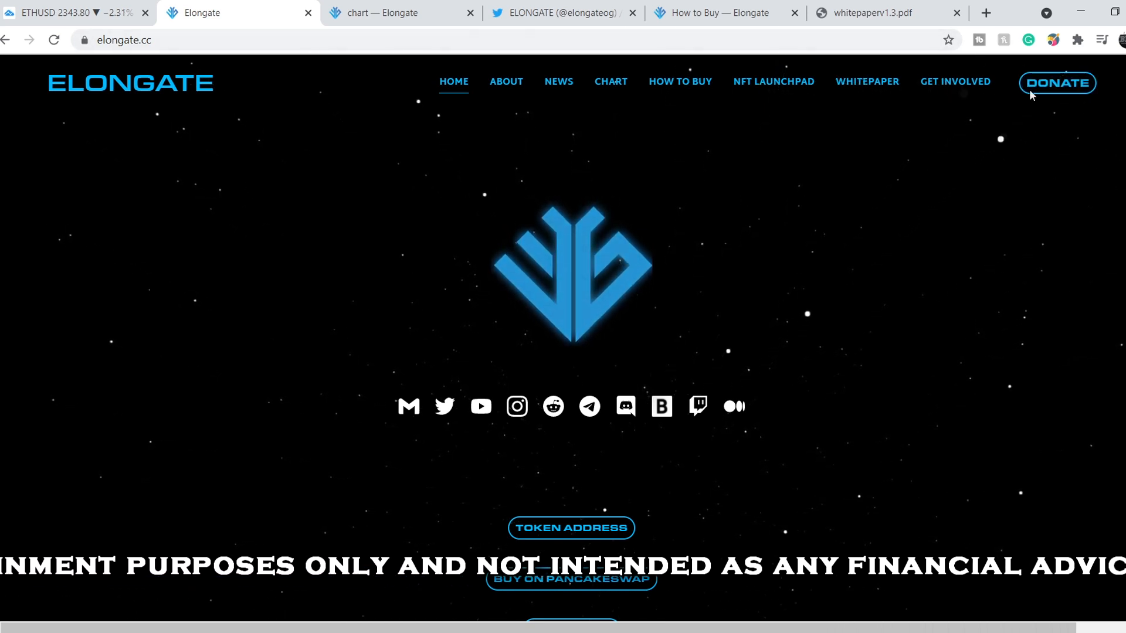
pyautogui.moveTo(697, 98)
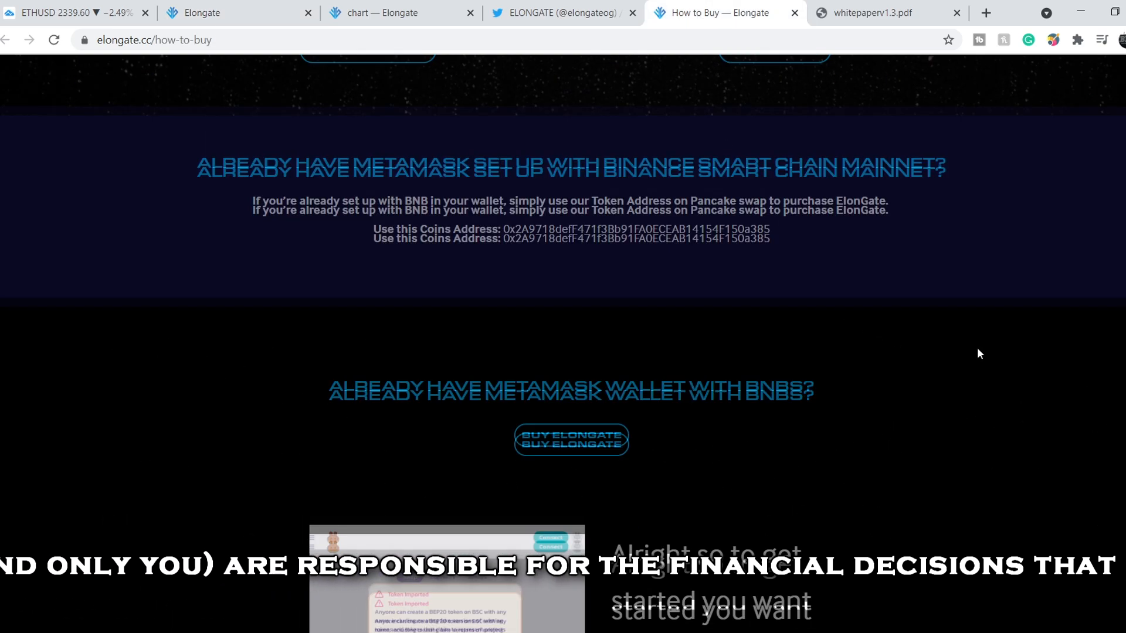
# Step: Scroll the How to Buy guide to the MetaMask Binance Smart Chain Mainnet step
pyautogui.scroll(-3)
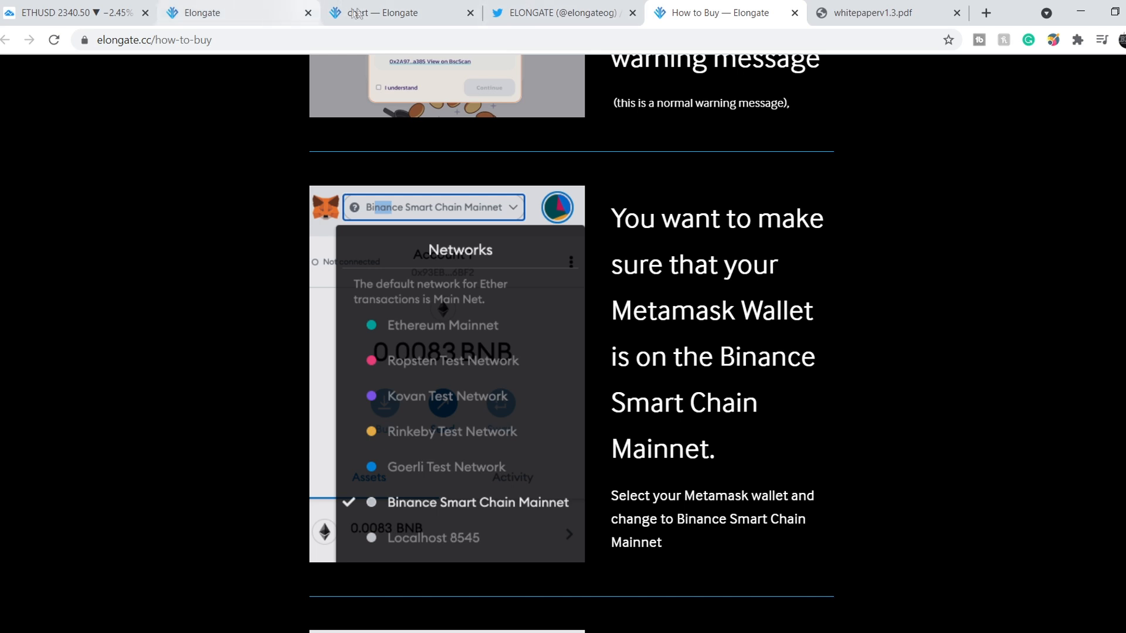
# Step: Return to the Elongate home page tab and scroll to the NEWS donation headlines
pyautogui.click(201, 12)
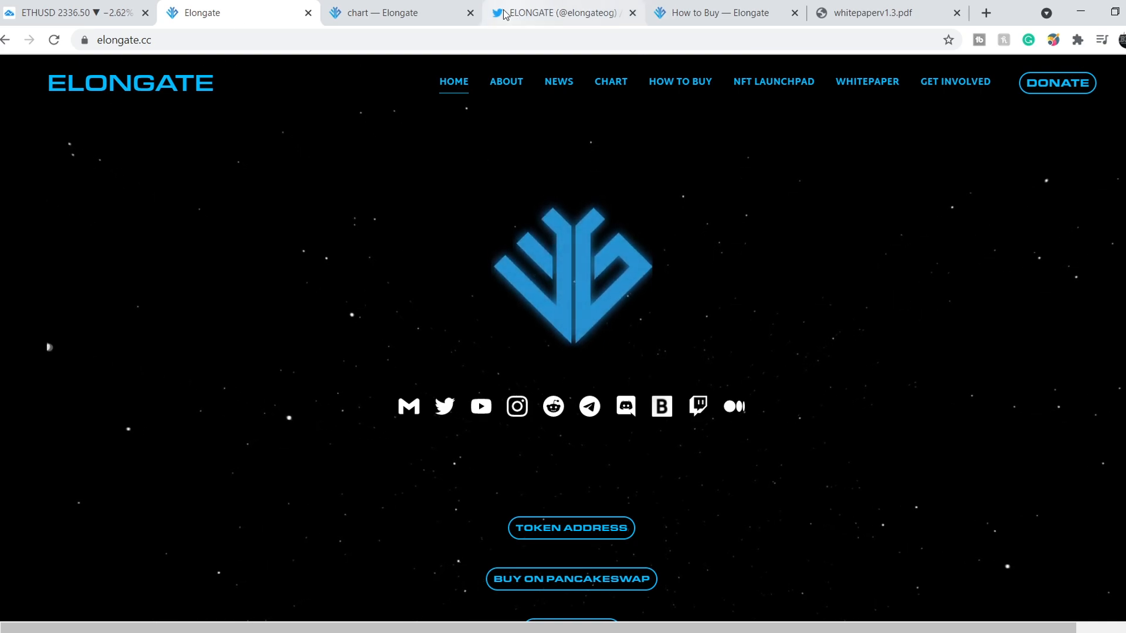
pyautogui.scroll(-3)
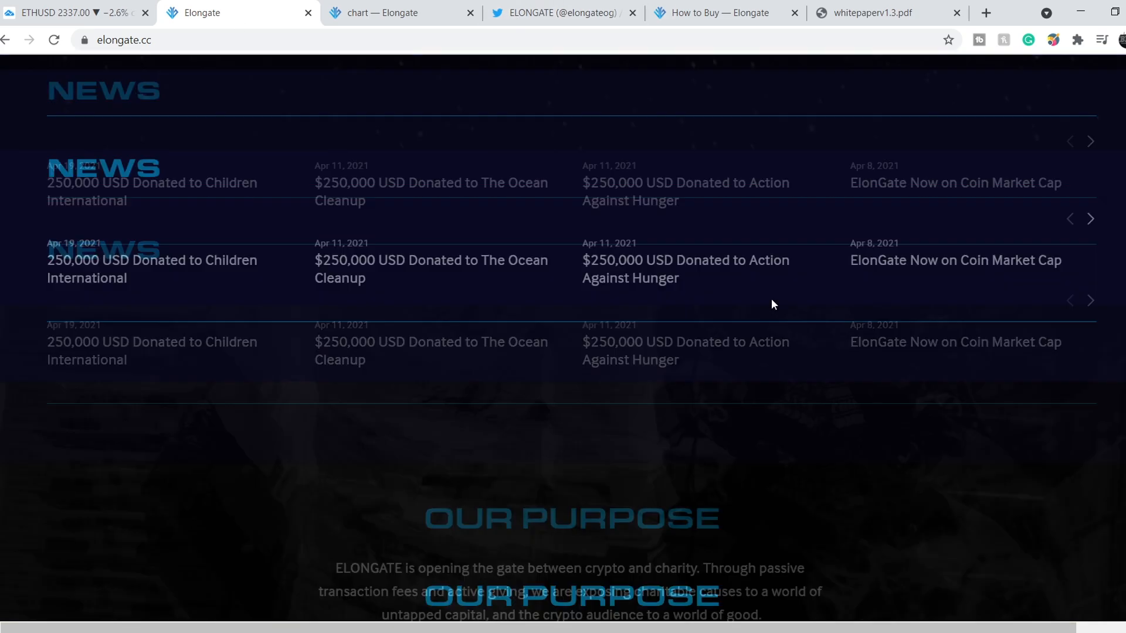
pyautogui.scroll(3)
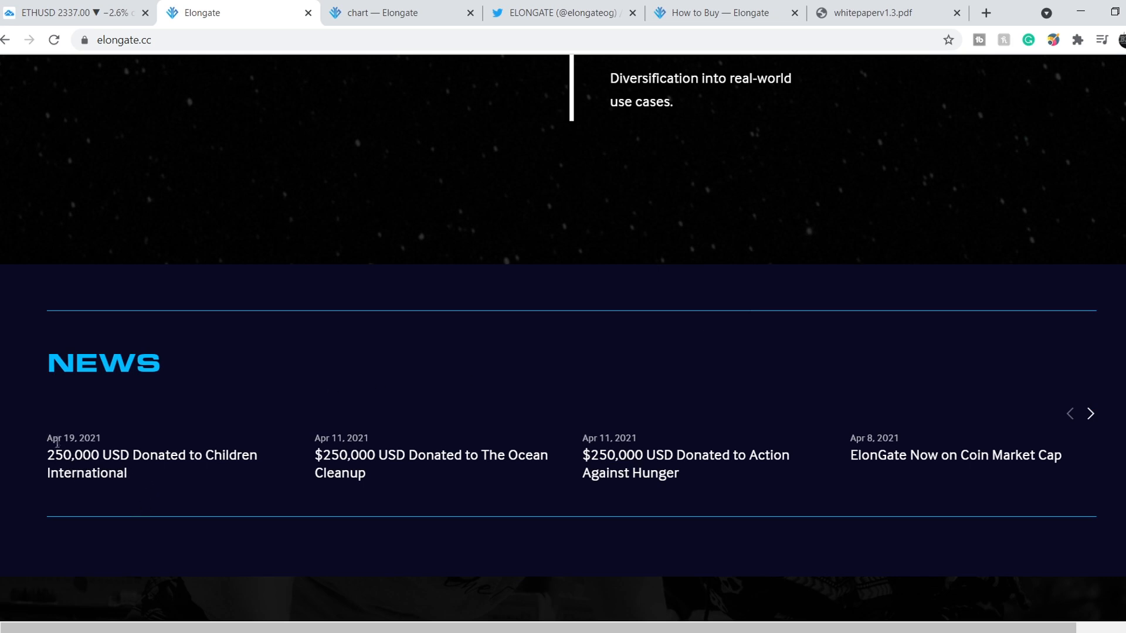
pyautogui.moveTo(46, 465)
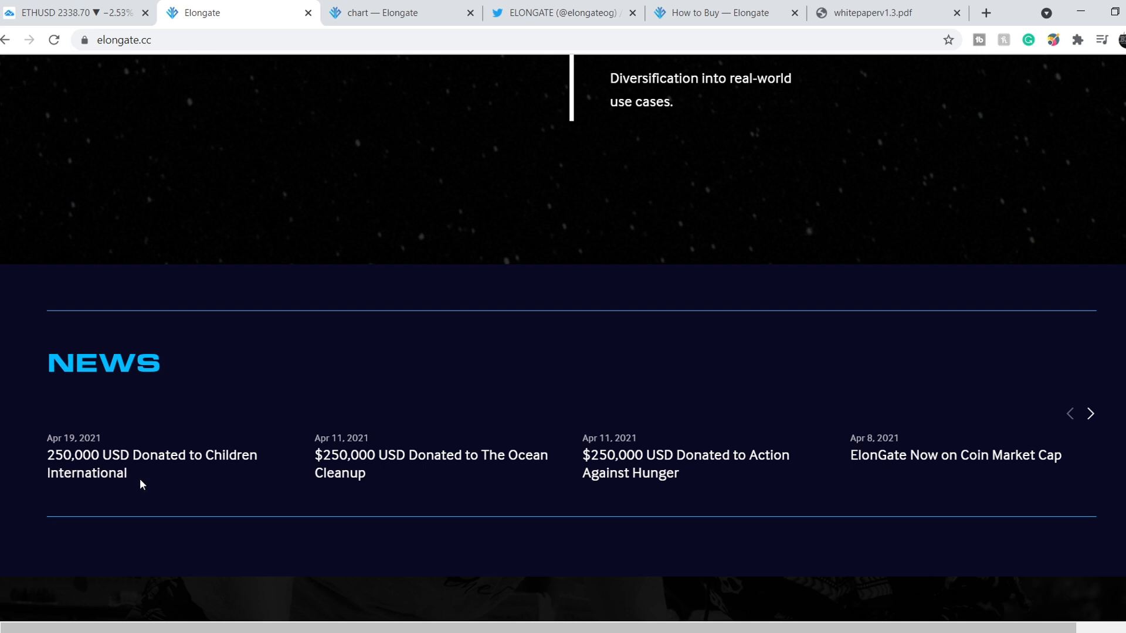
pyautogui.moveTo(400, 487)
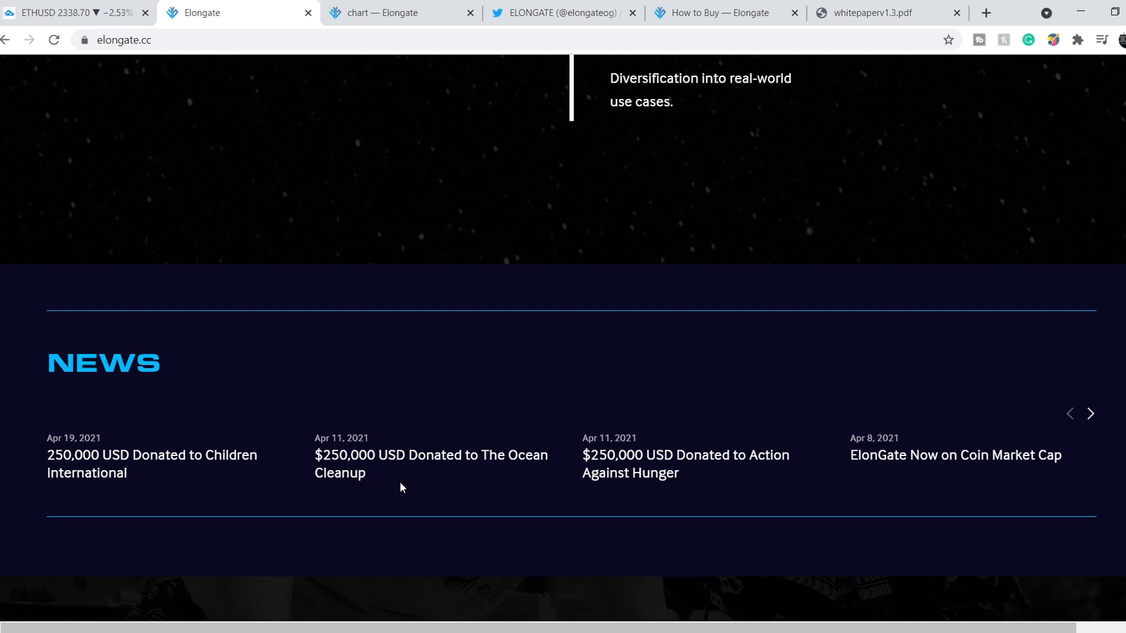
pyautogui.moveTo(419, 480)
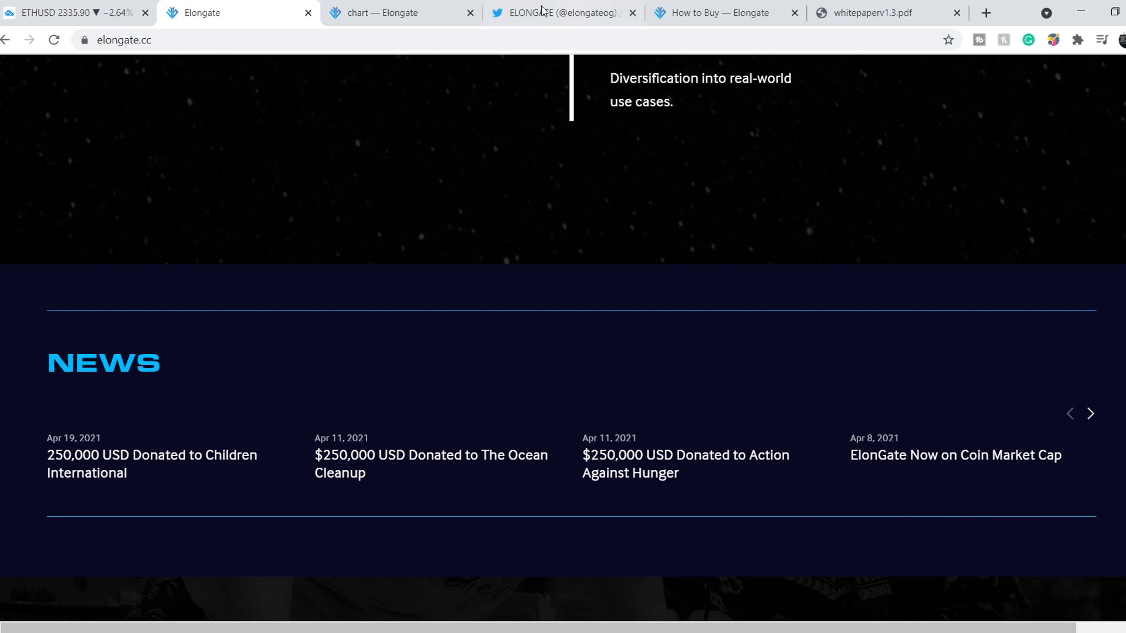
pyautogui.click(563, 13)
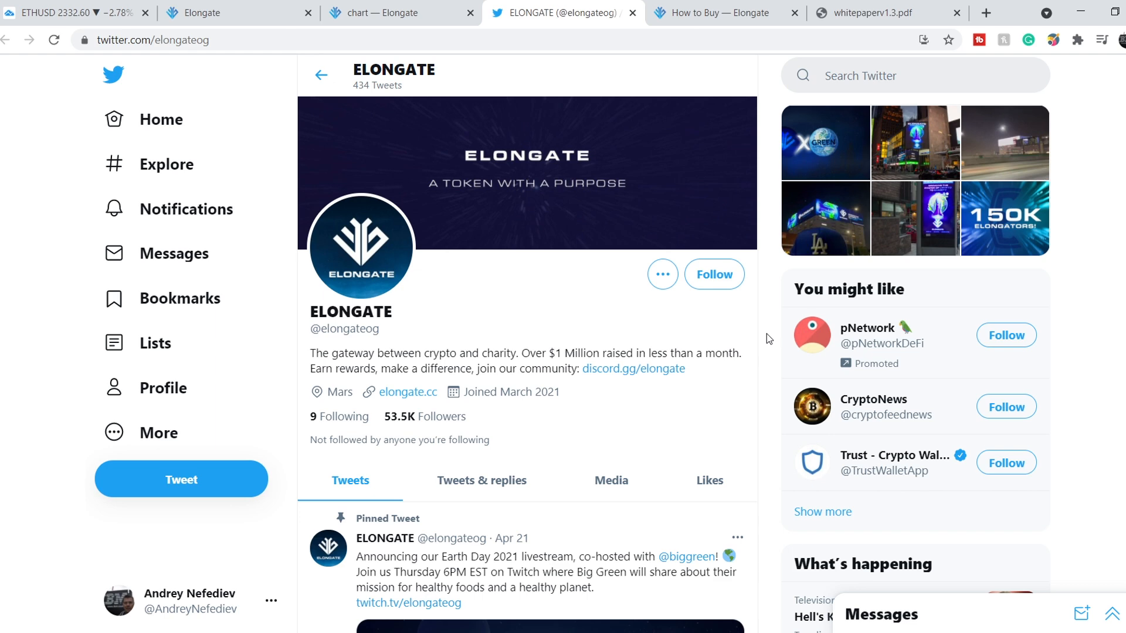
pyautogui.moveTo(402, 428)
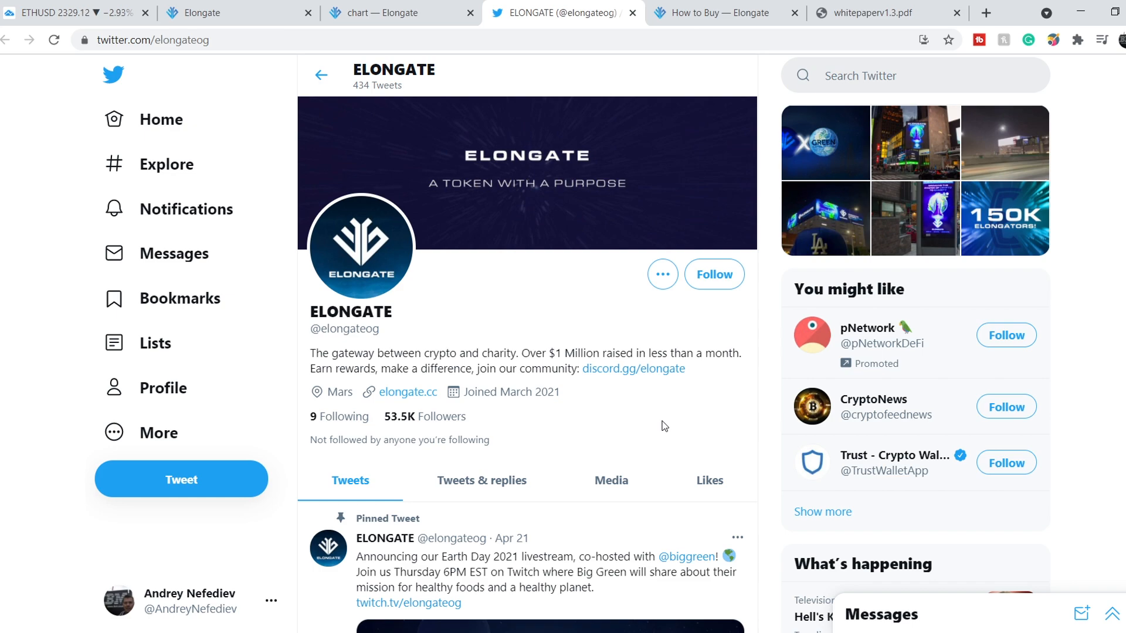
pyautogui.scroll(-3)
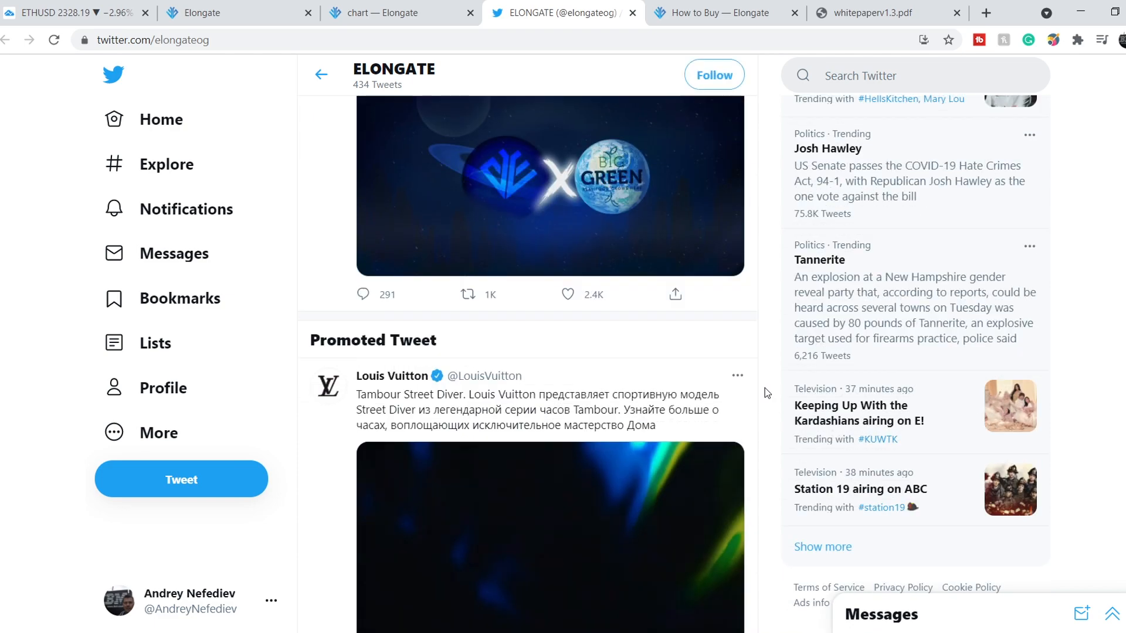
pyautogui.scroll(-3)
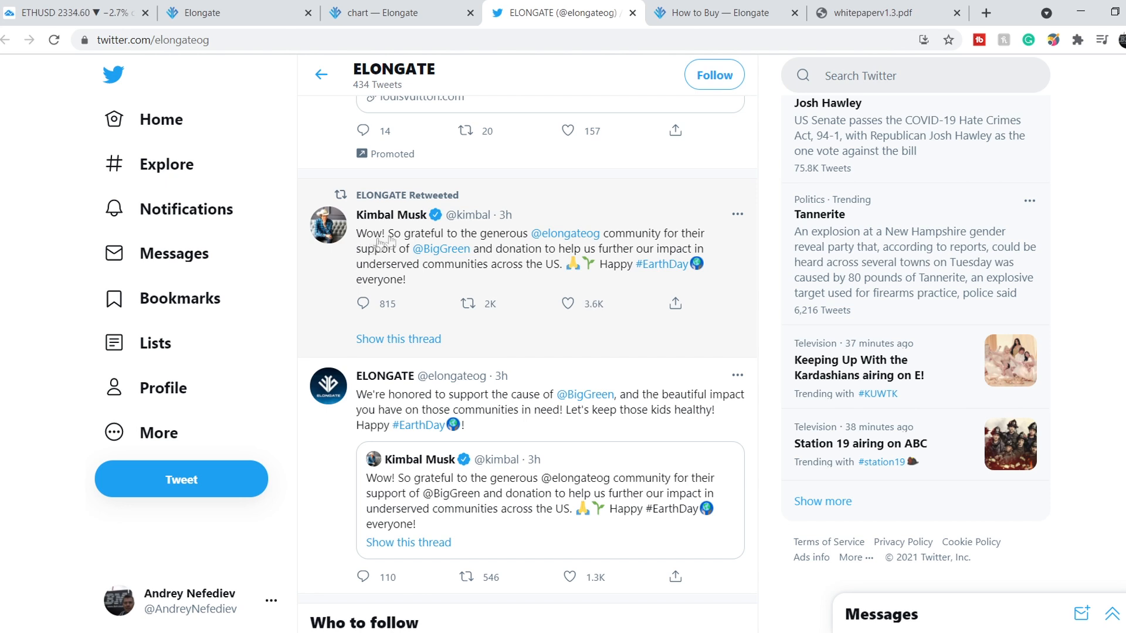
pyautogui.moveTo(544, 249)
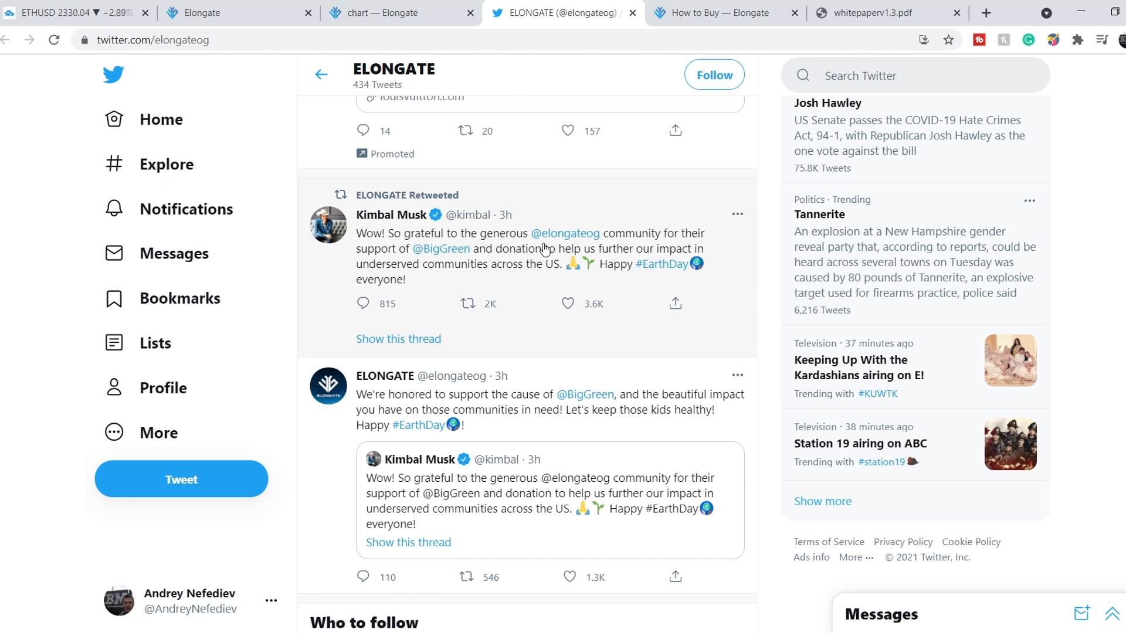
pyautogui.moveTo(565, 233)
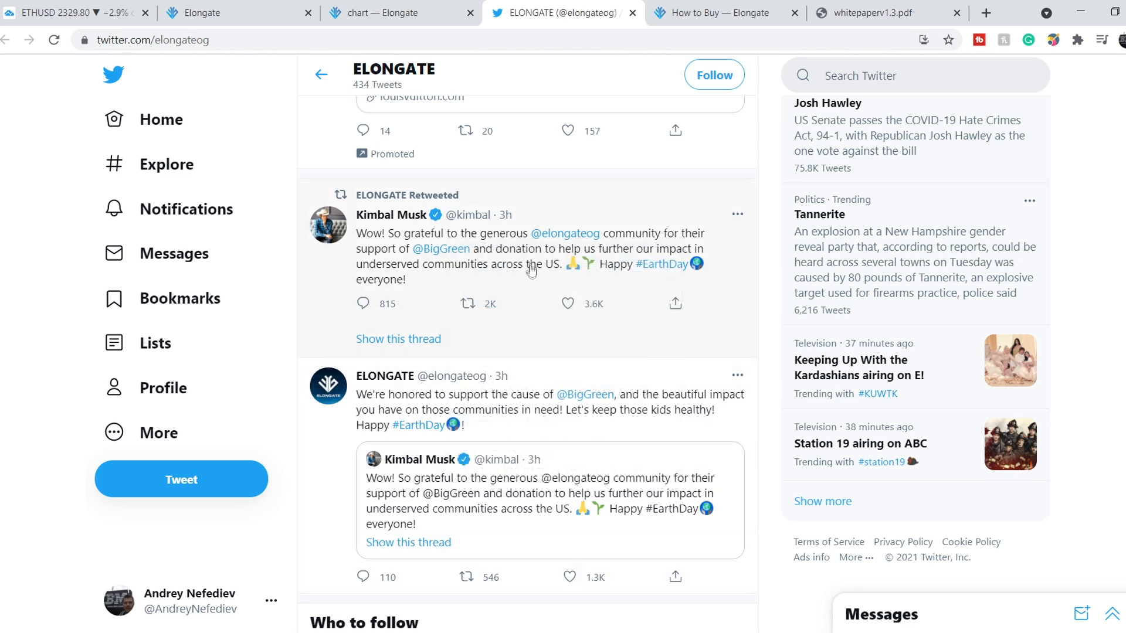
pyautogui.moveTo(548, 260)
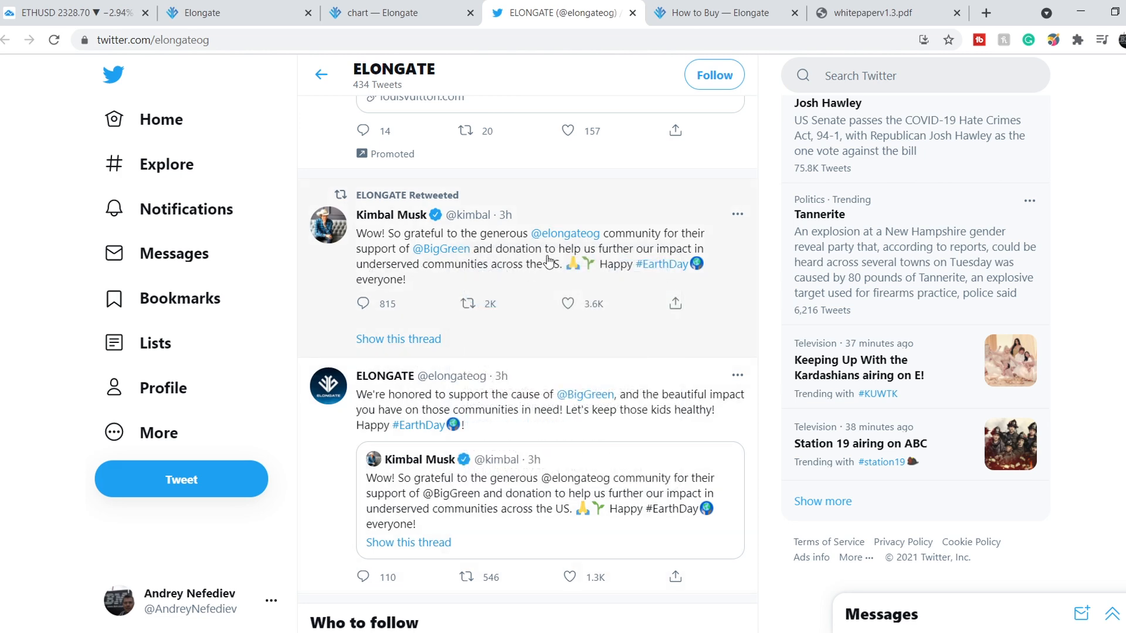
pyautogui.moveTo(440, 278)
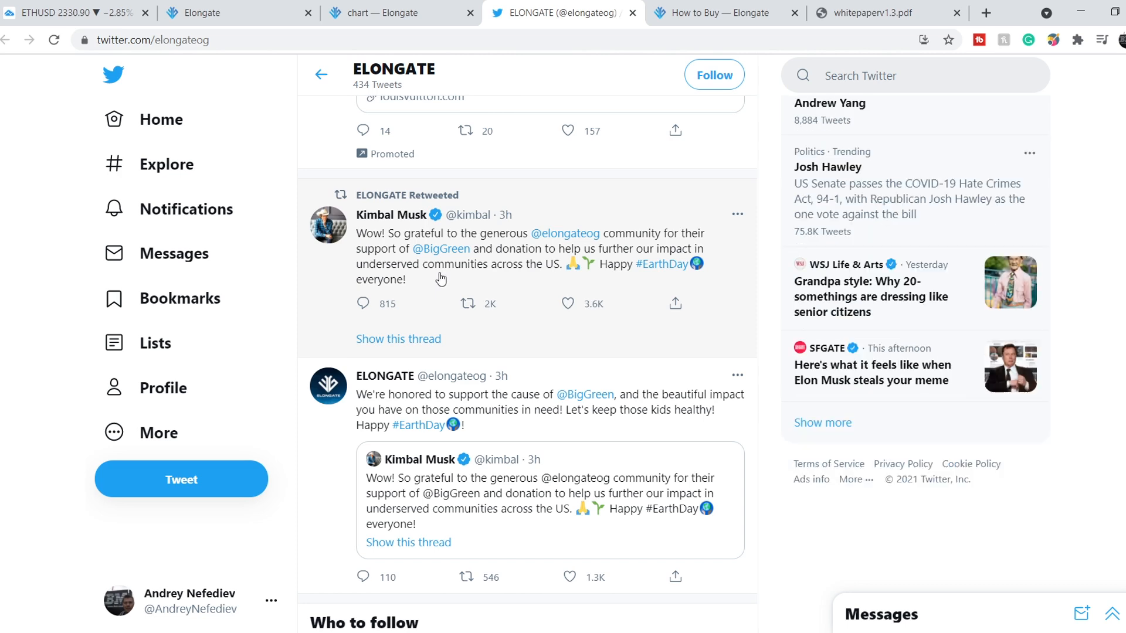
pyautogui.moveTo(681, 449)
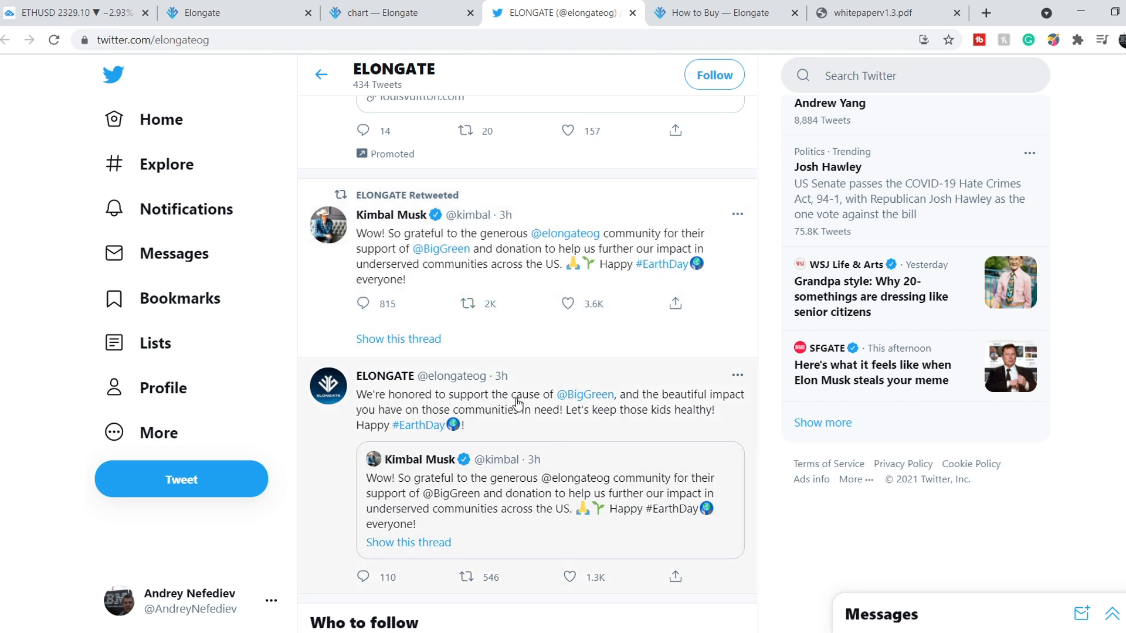
pyautogui.moveTo(621, 420)
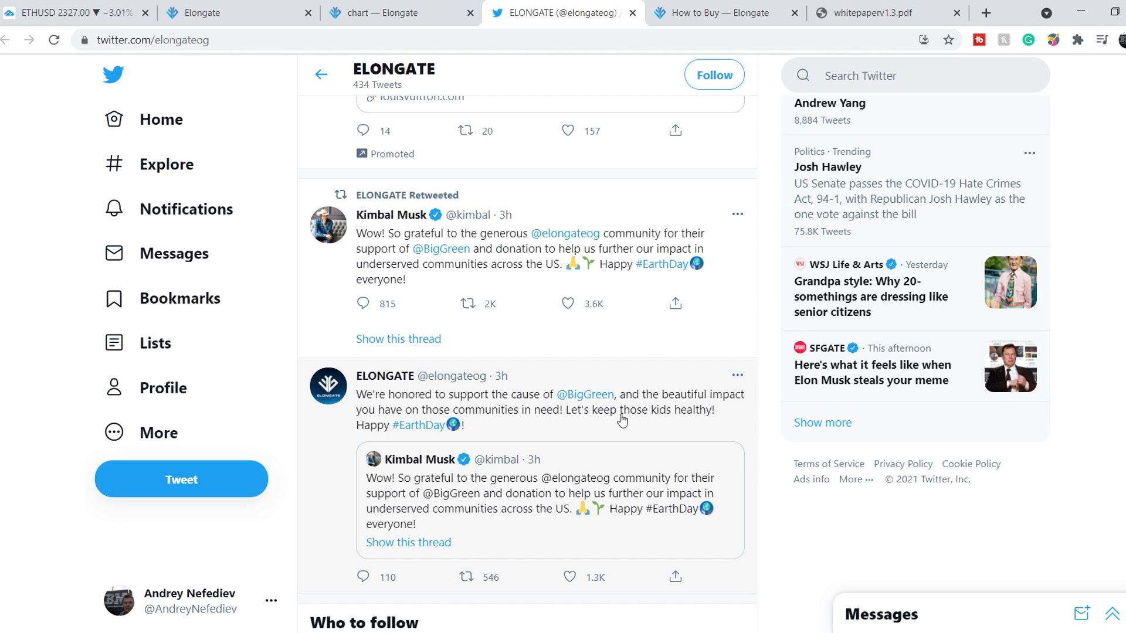
pyautogui.moveTo(551, 431)
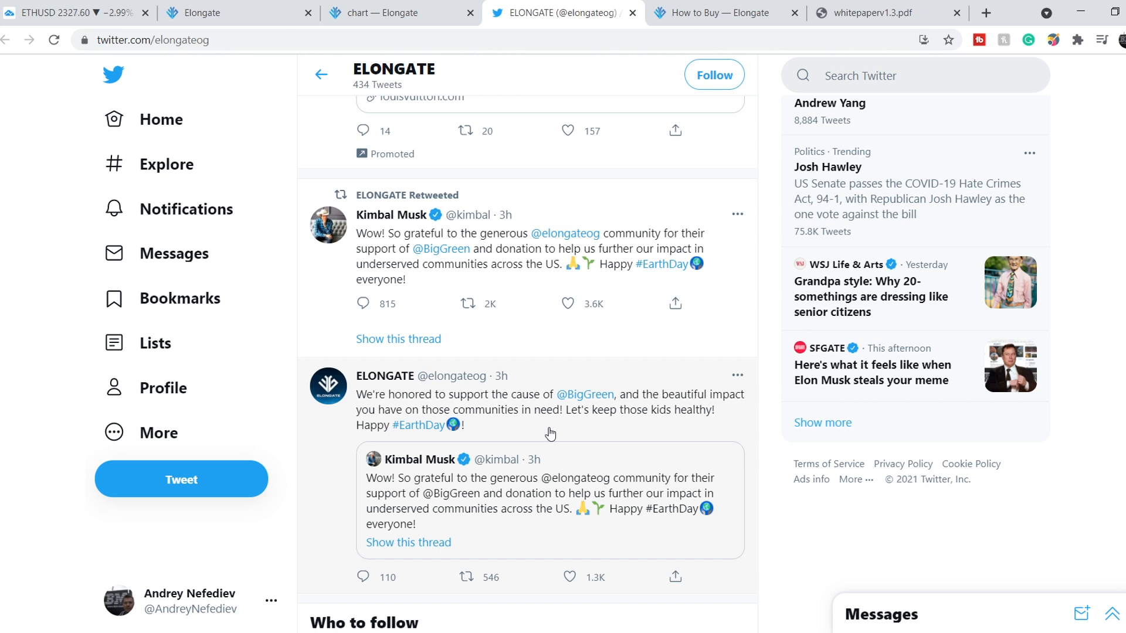
pyautogui.moveTo(747, 431)
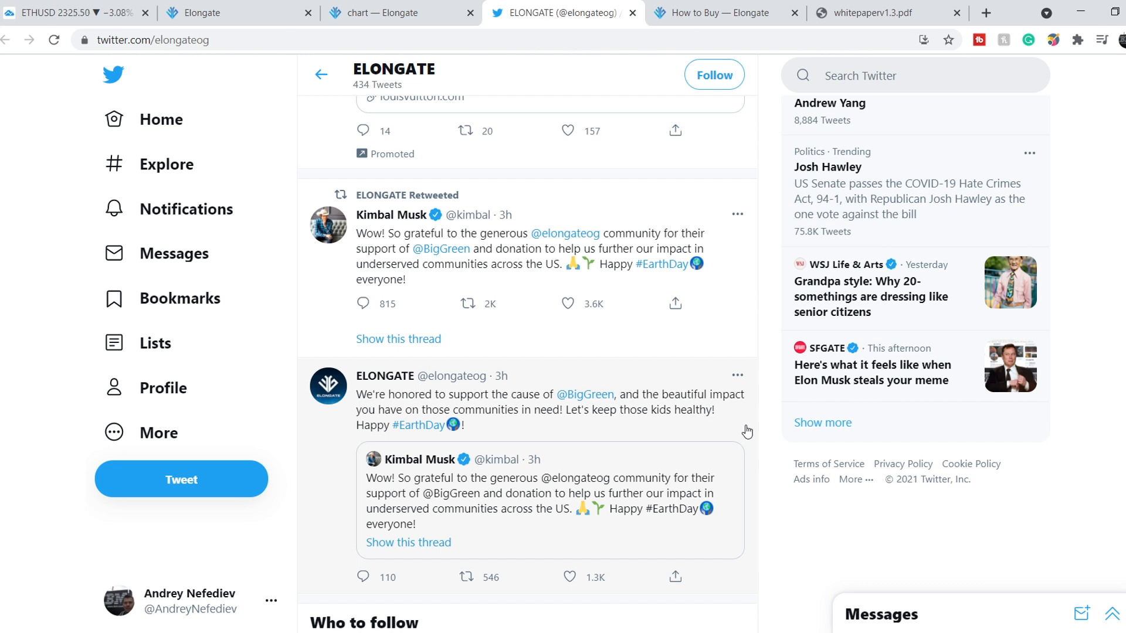
pyautogui.scroll(-3)
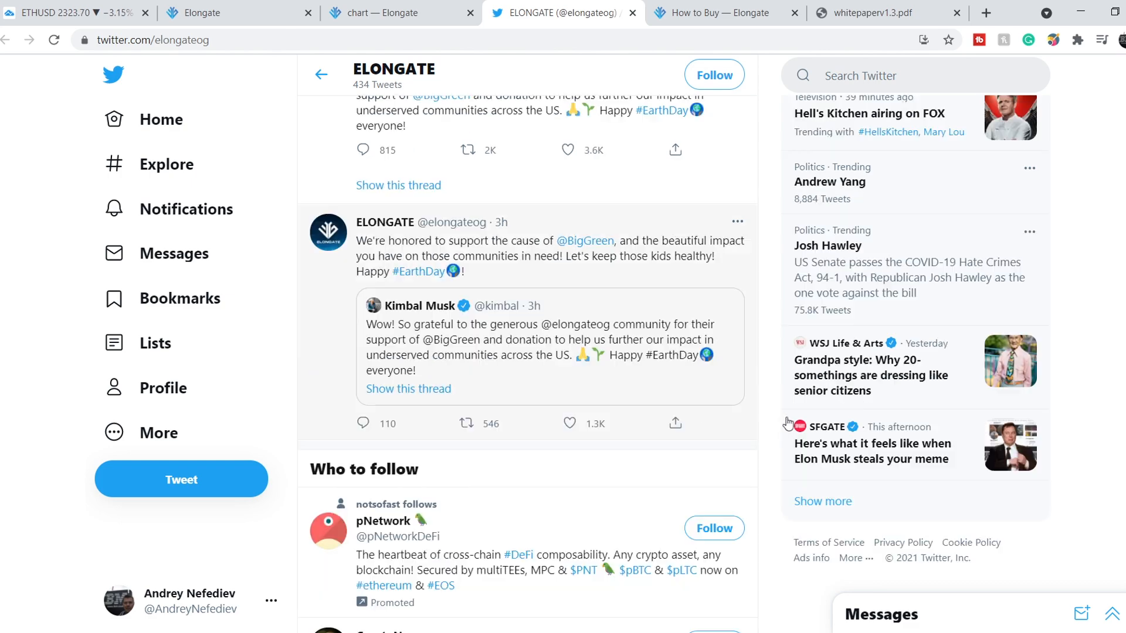
pyautogui.scroll(-3)
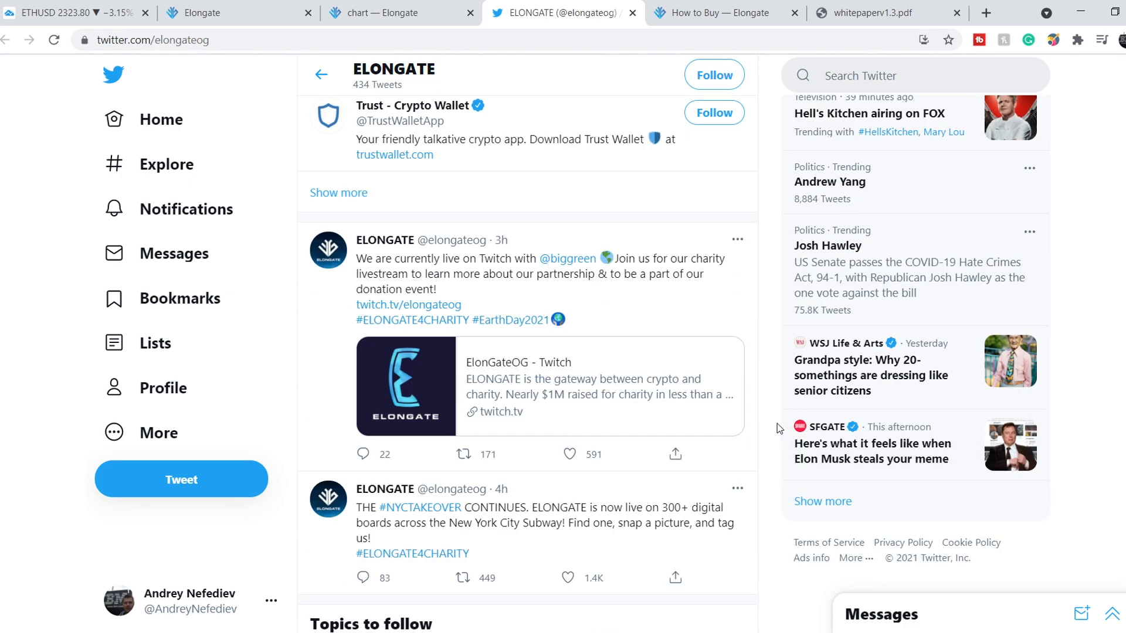
pyautogui.moveTo(340, 364)
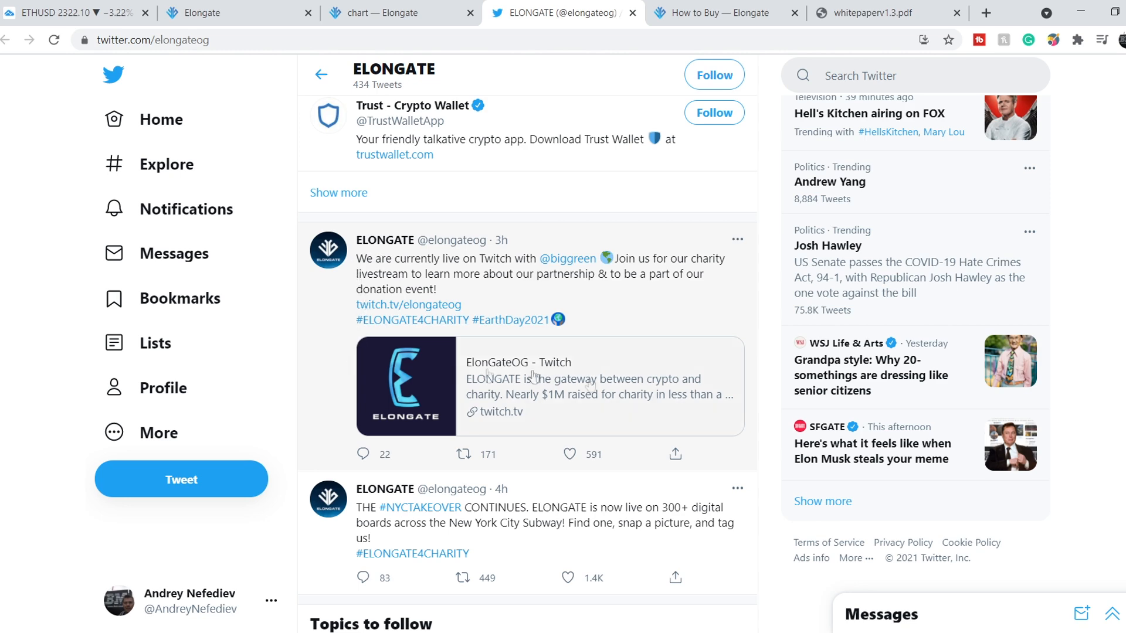
pyautogui.scroll(-3)
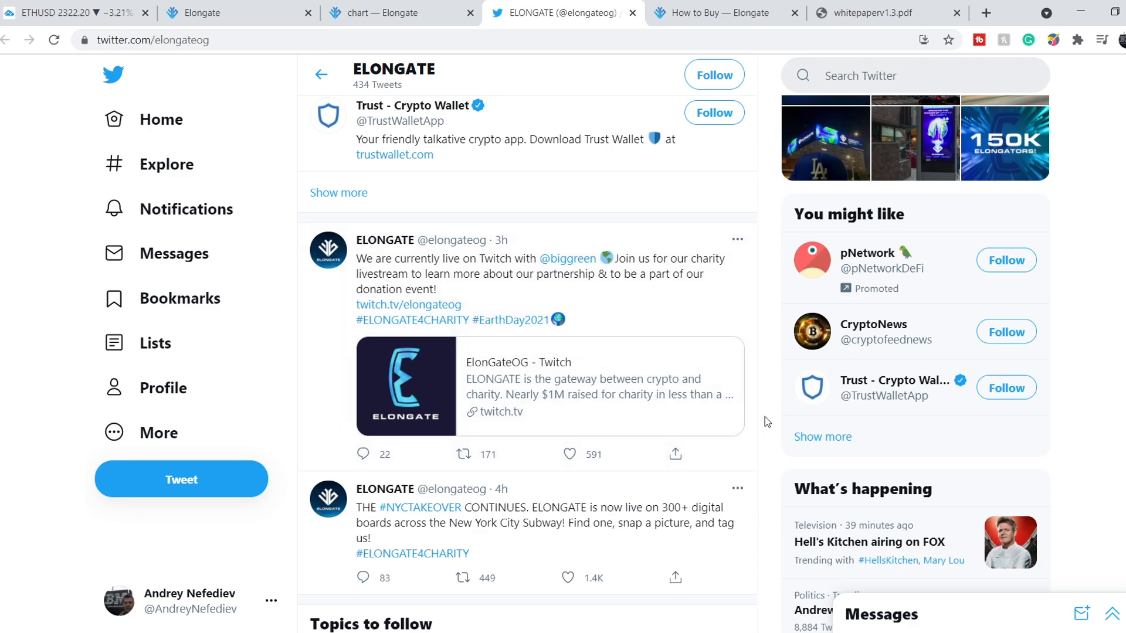
pyautogui.scroll(-3)
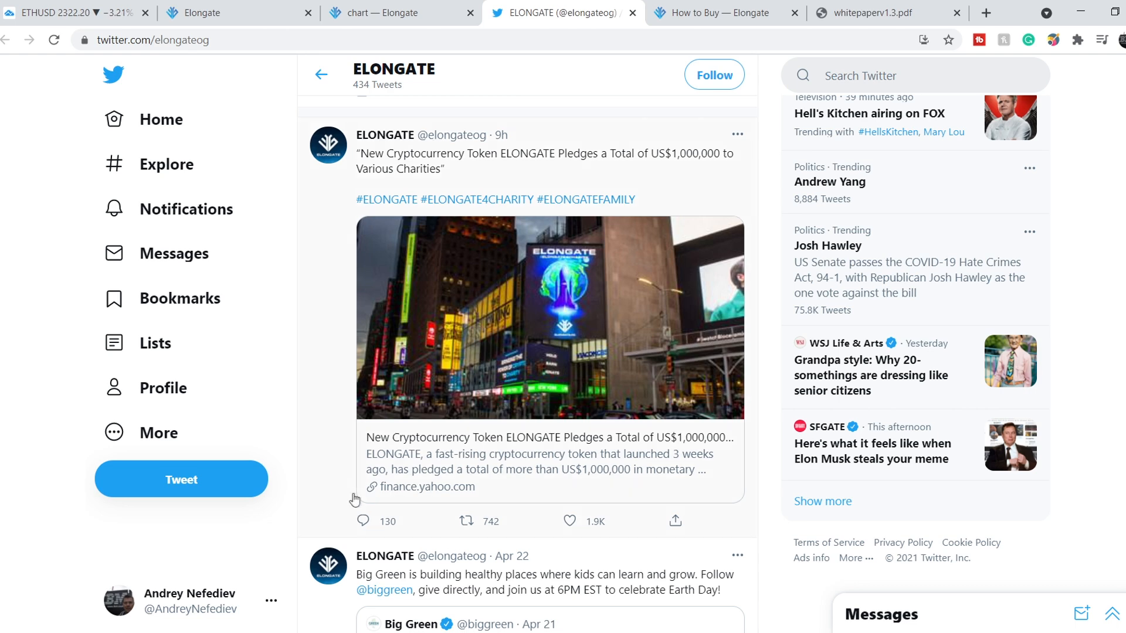
pyautogui.moveTo(415, 494)
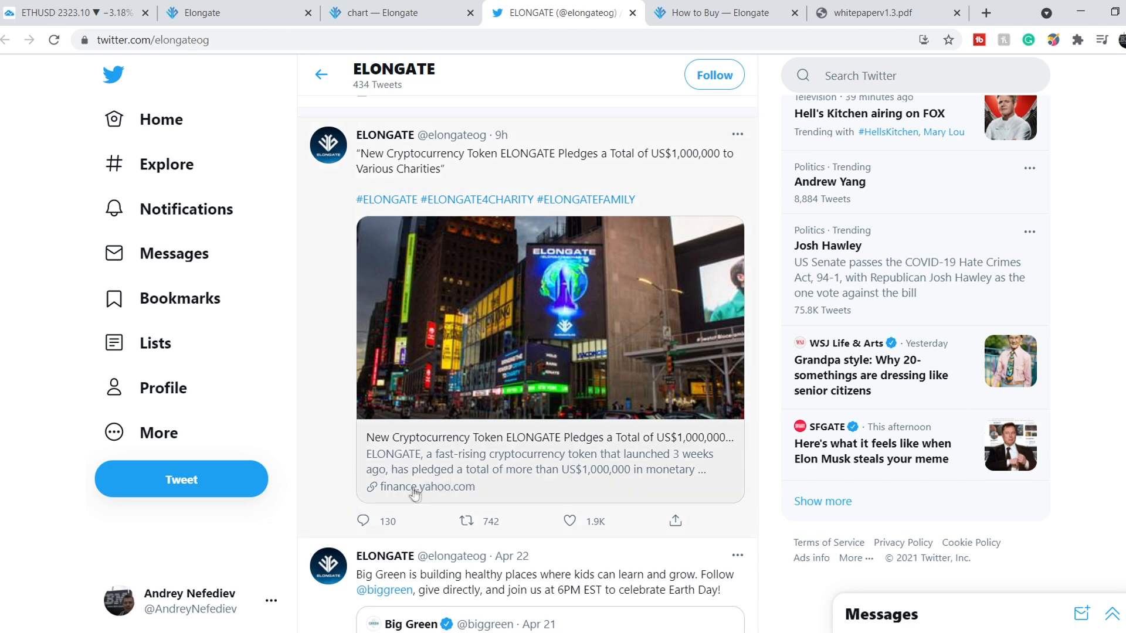
pyautogui.moveTo(483, 460)
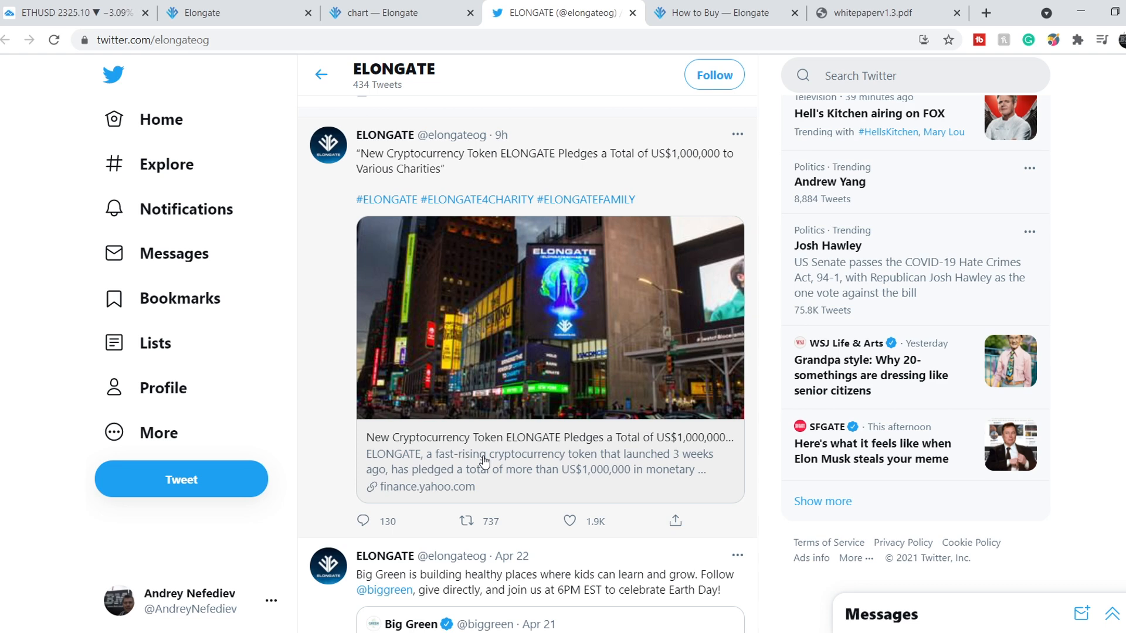
pyautogui.moveTo(639, 218)
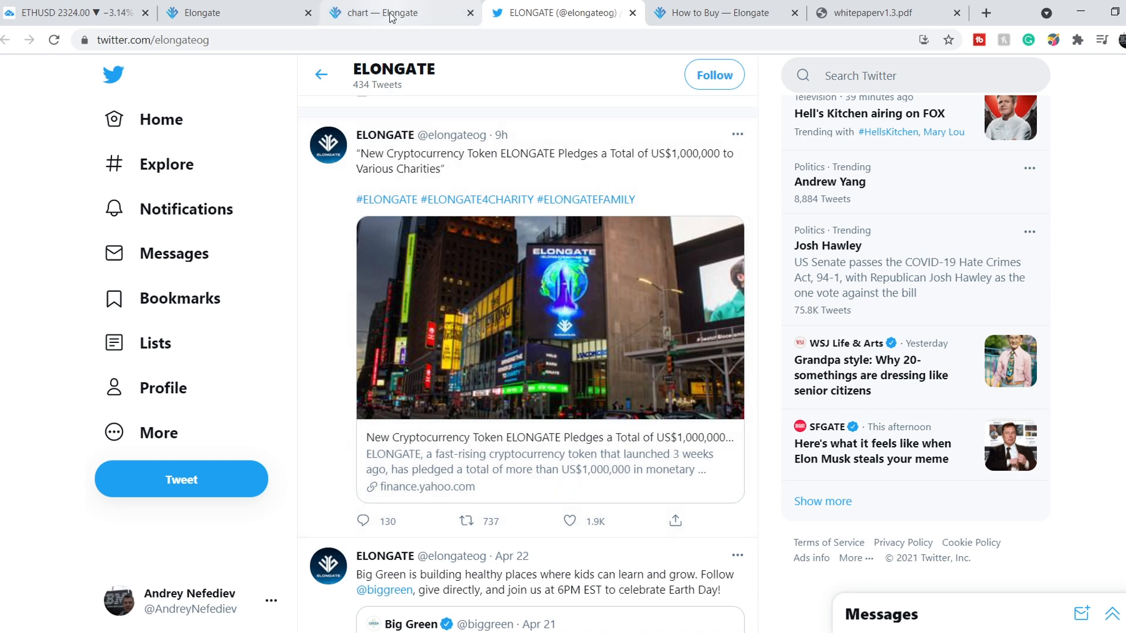
# Step: Switch to the 'chart — Elongate' TradingView tab with Elliott-wave and Fibonacci drawings
pyautogui.click(395, 12)
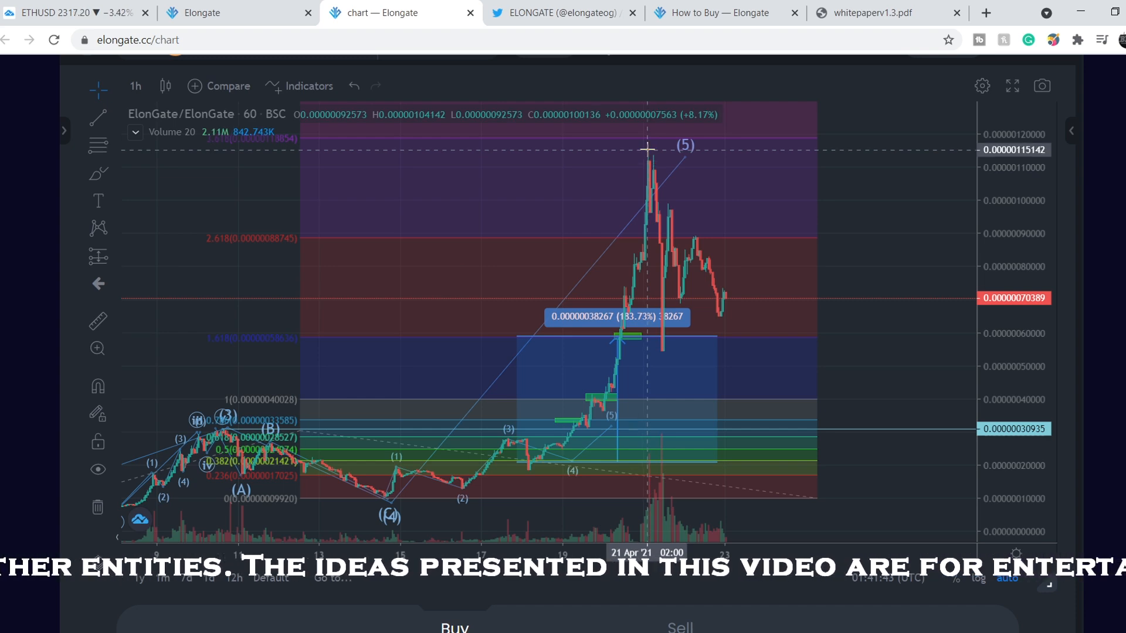
pyautogui.moveTo(644, 272)
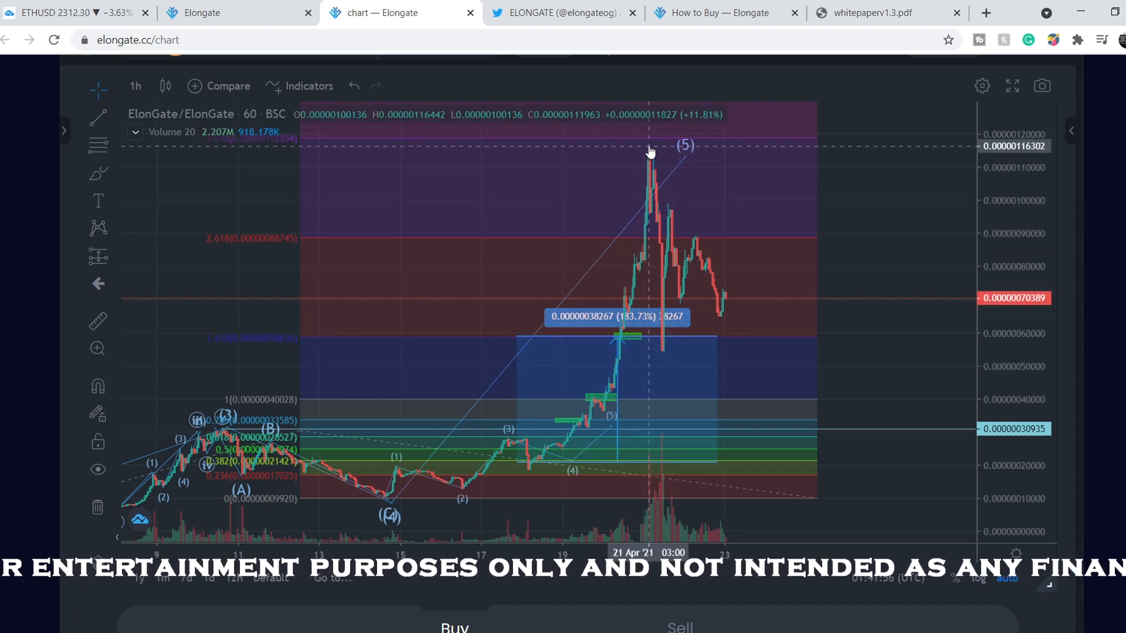
pyautogui.moveTo(672, 346)
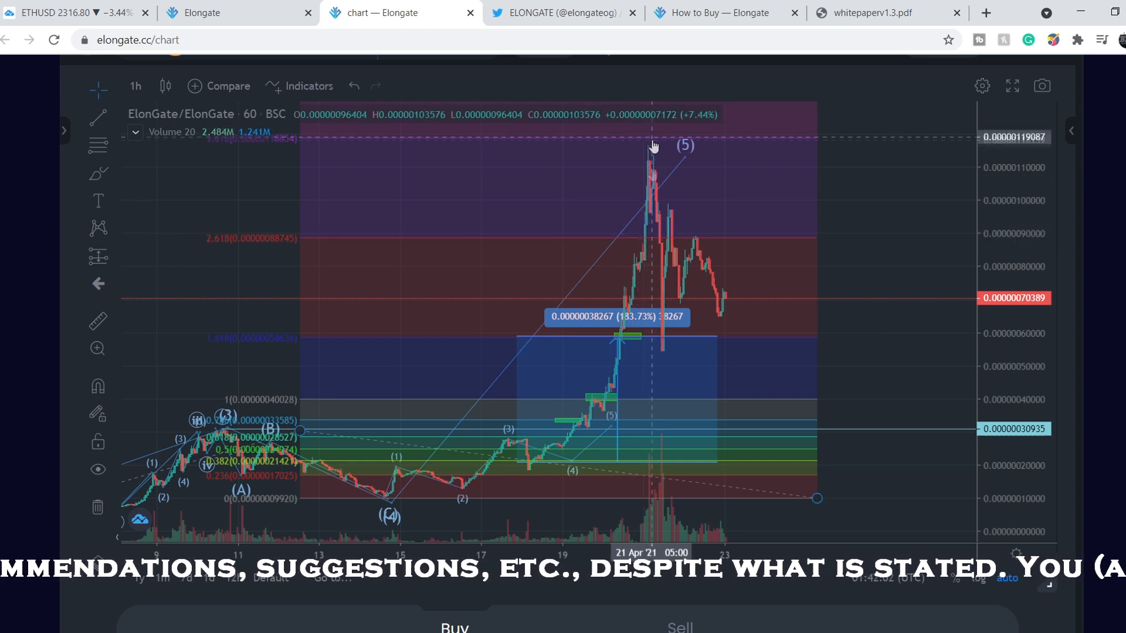
pyautogui.moveTo(674, 340)
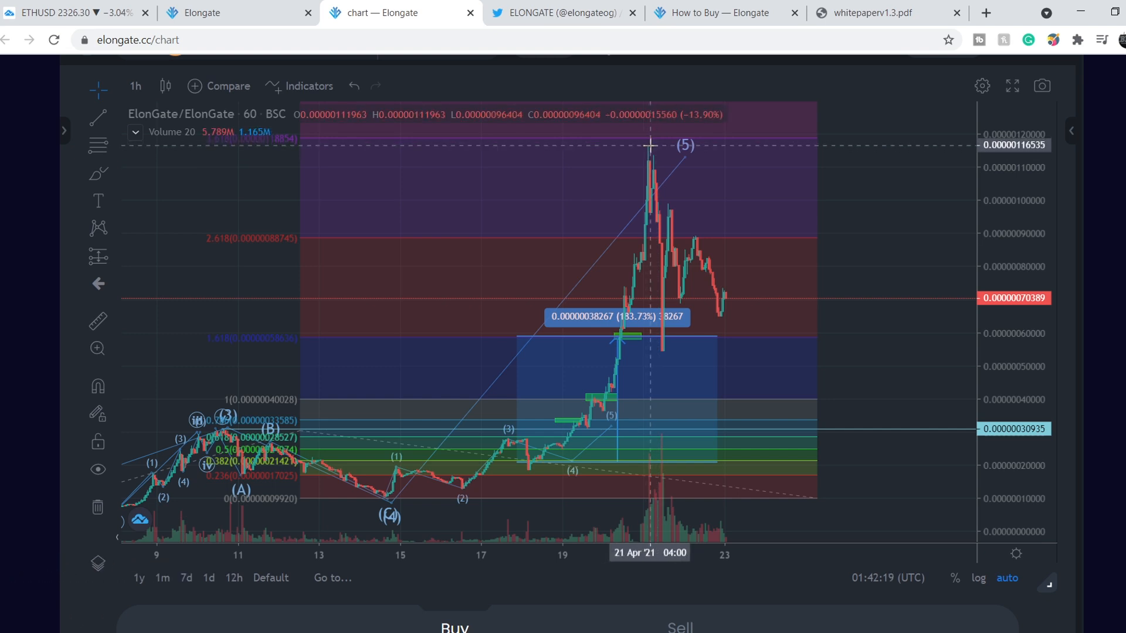
pyautogui.moveTo(111, 161)
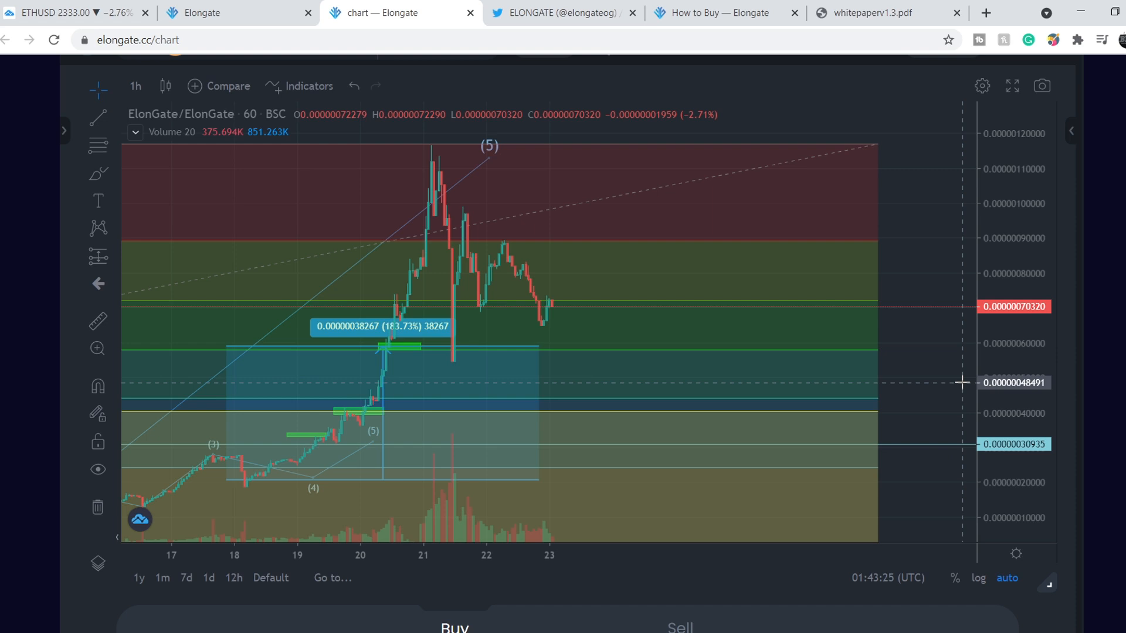
pyautogui.moveTo(702, 311)
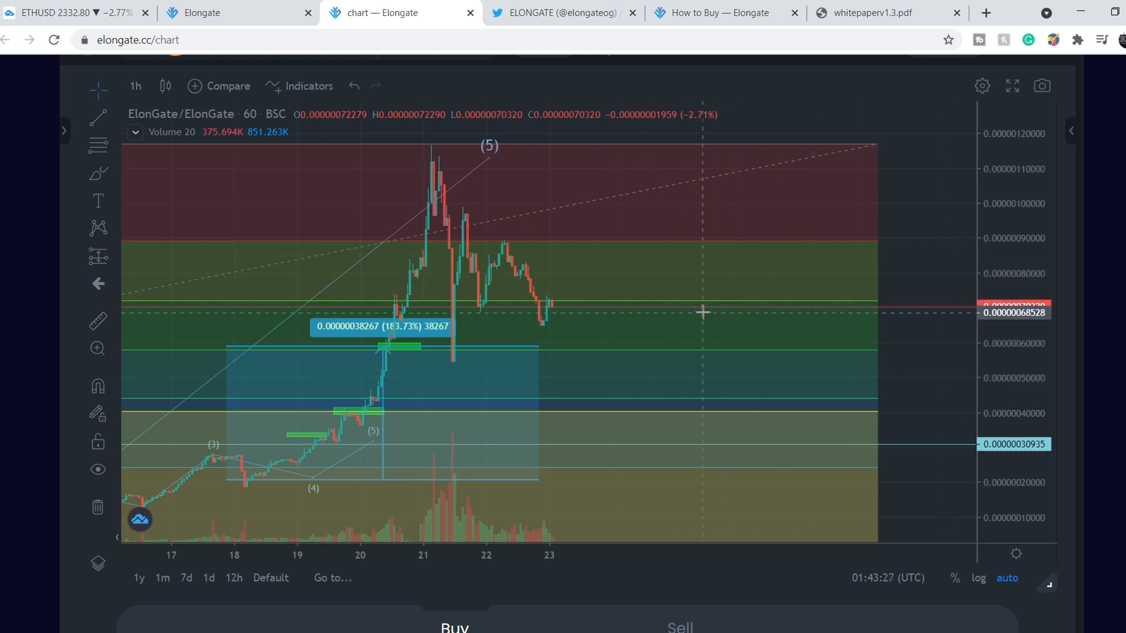
pyautogui.moveTo(623, 287)
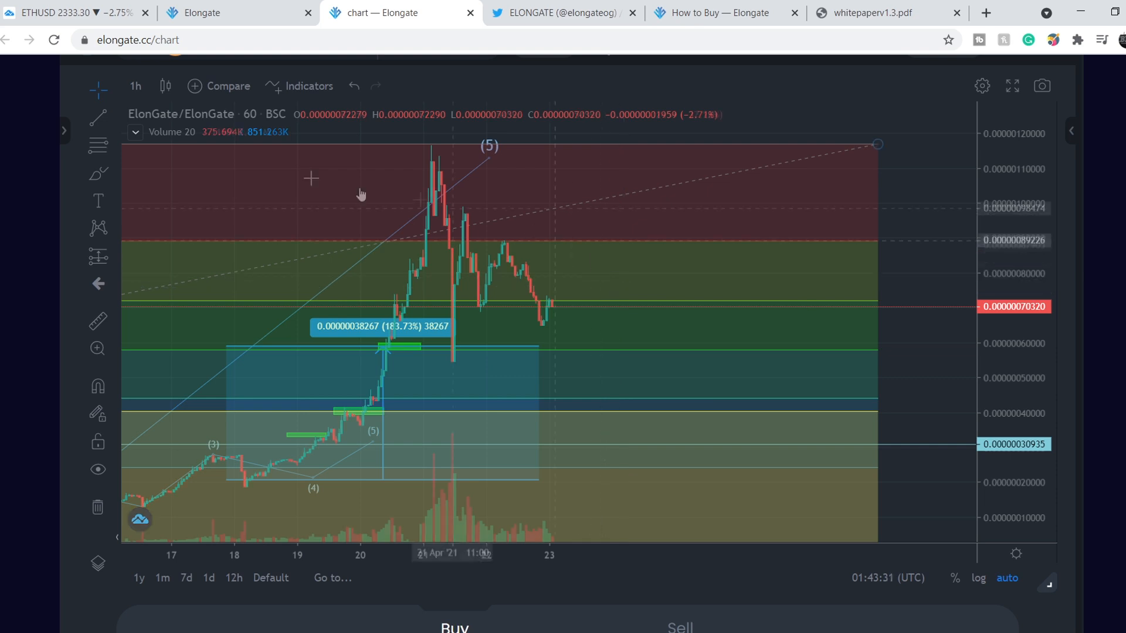
# Step: Click on the chart near the post-peak candles, where an orange A-B-C-D-E wave now appears
pyautogui.click(98, 227)
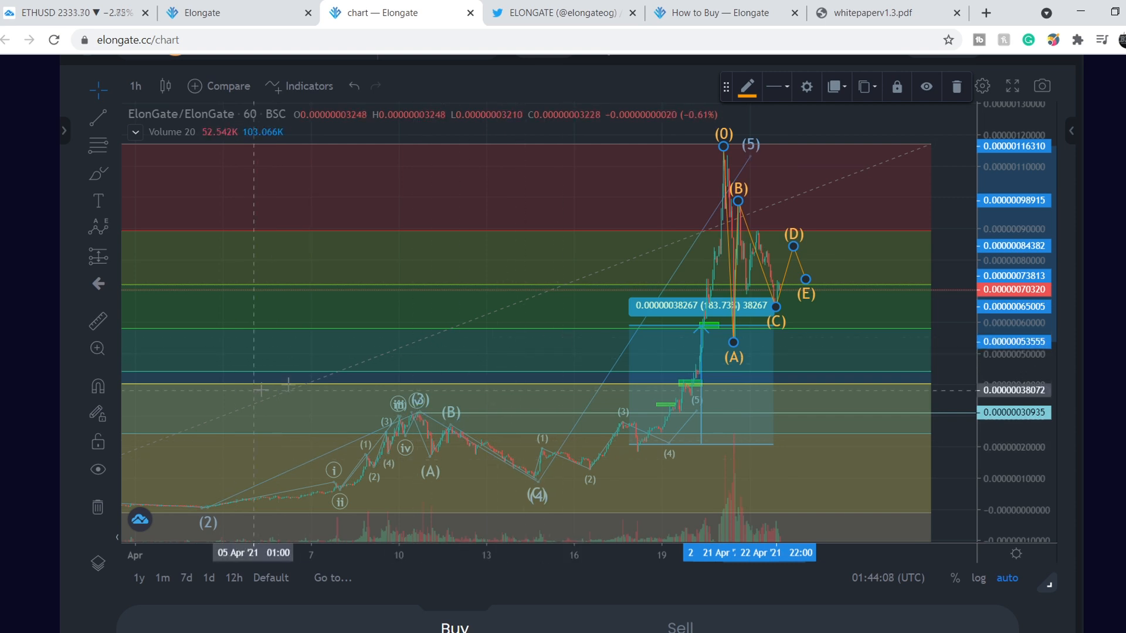
pyautogui.moveTo(799, 218)
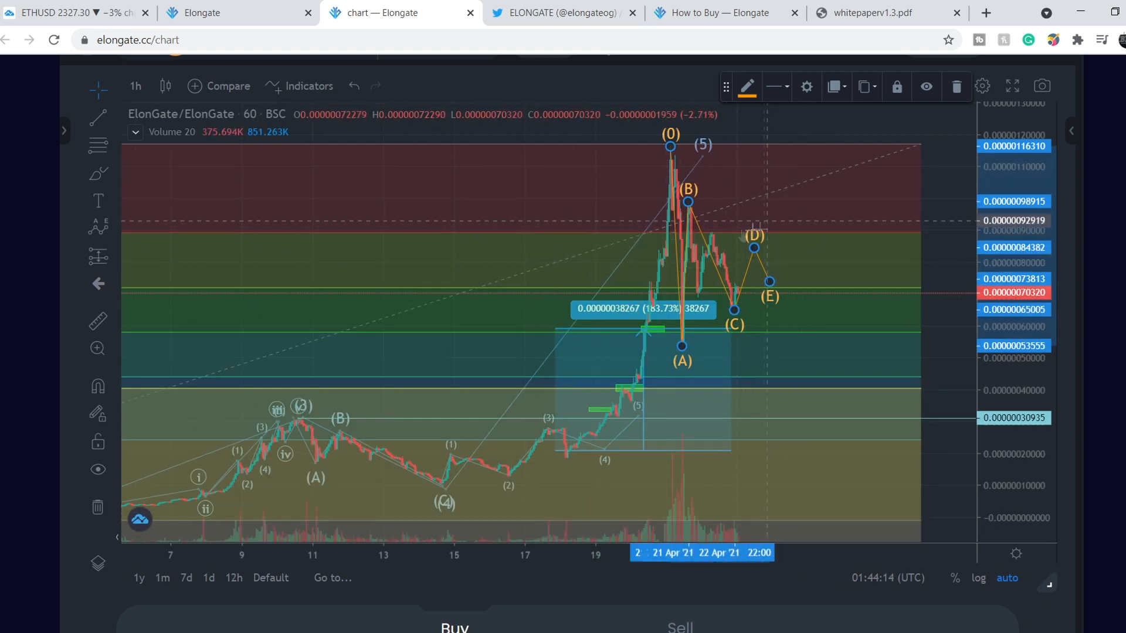
pyautogui.moveTo(761, 269)
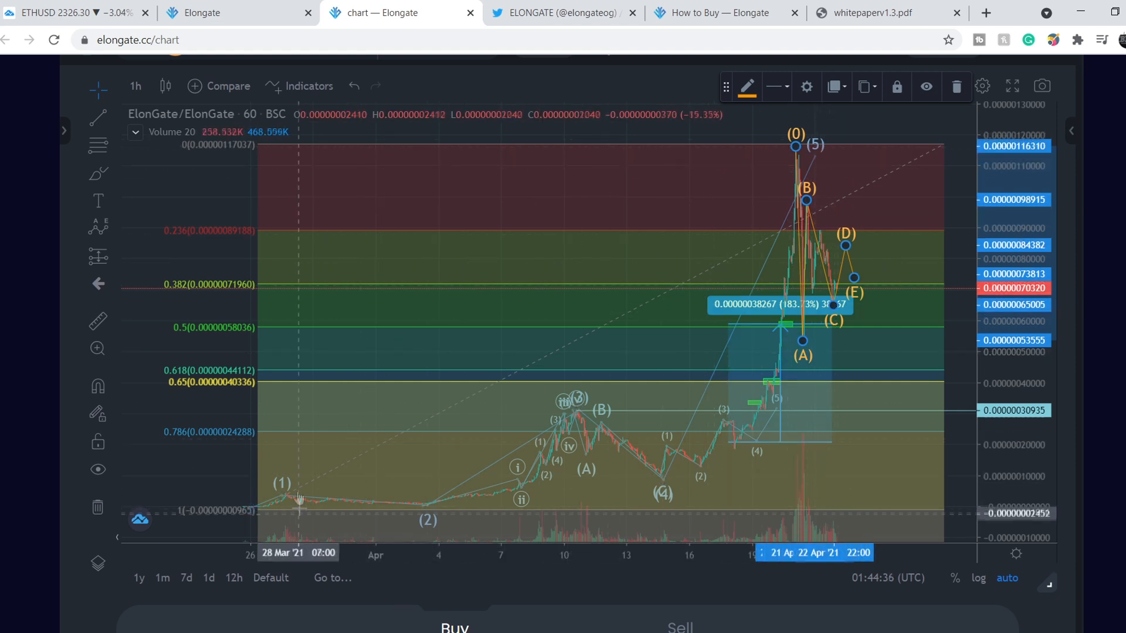
pyautogui.moveTo(824, 151)
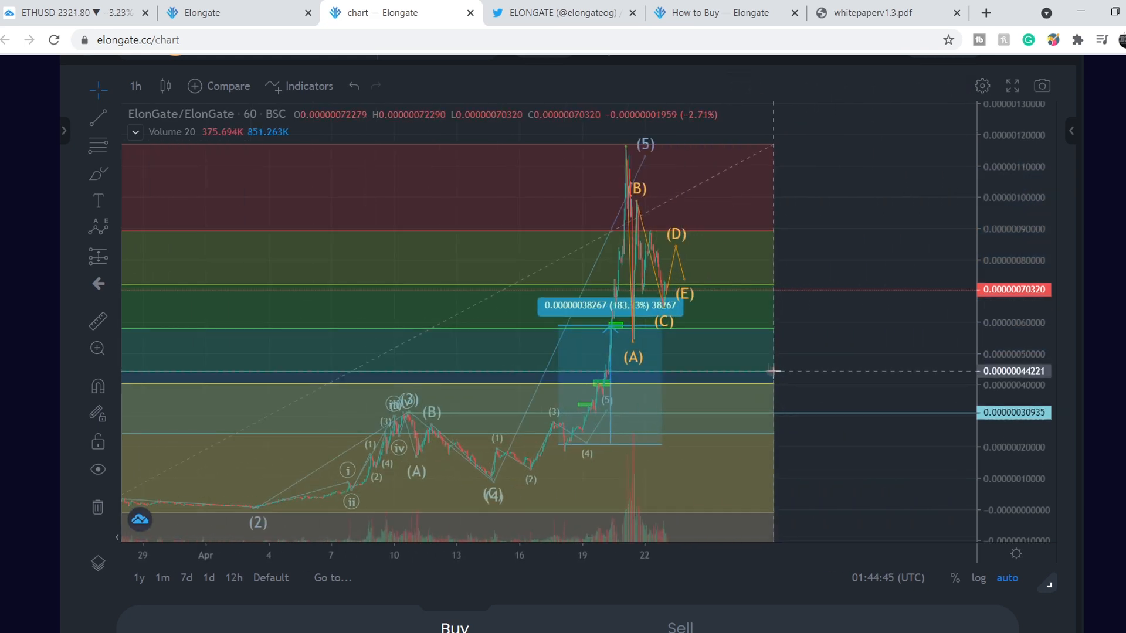
pyautogui.moveTo(656, 255)
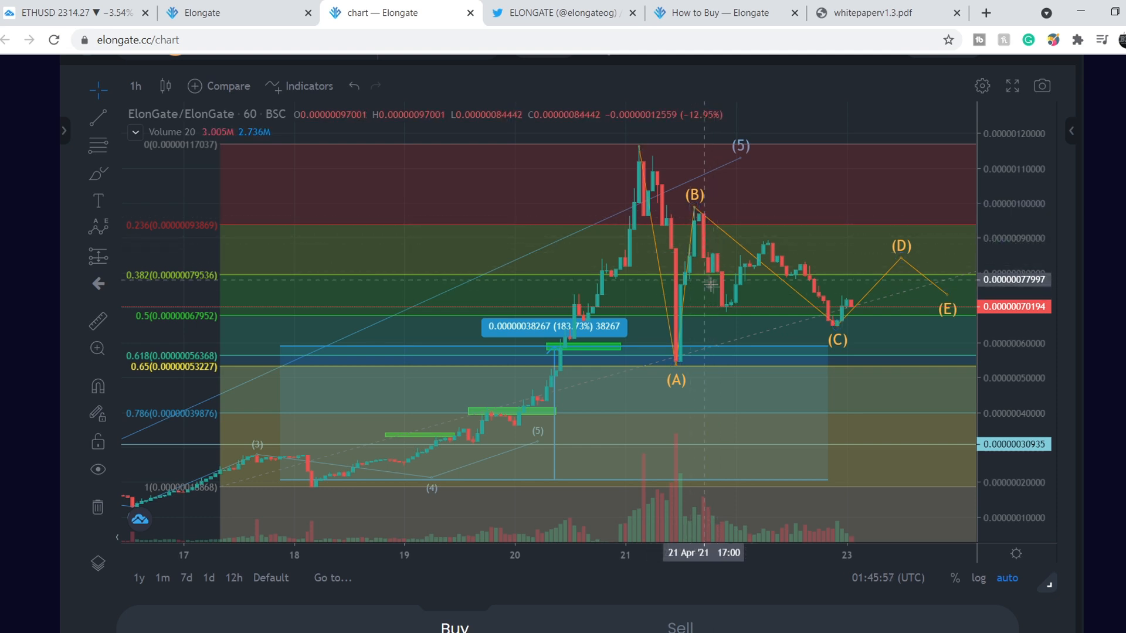
pyautogui.moveTo(764, 333)
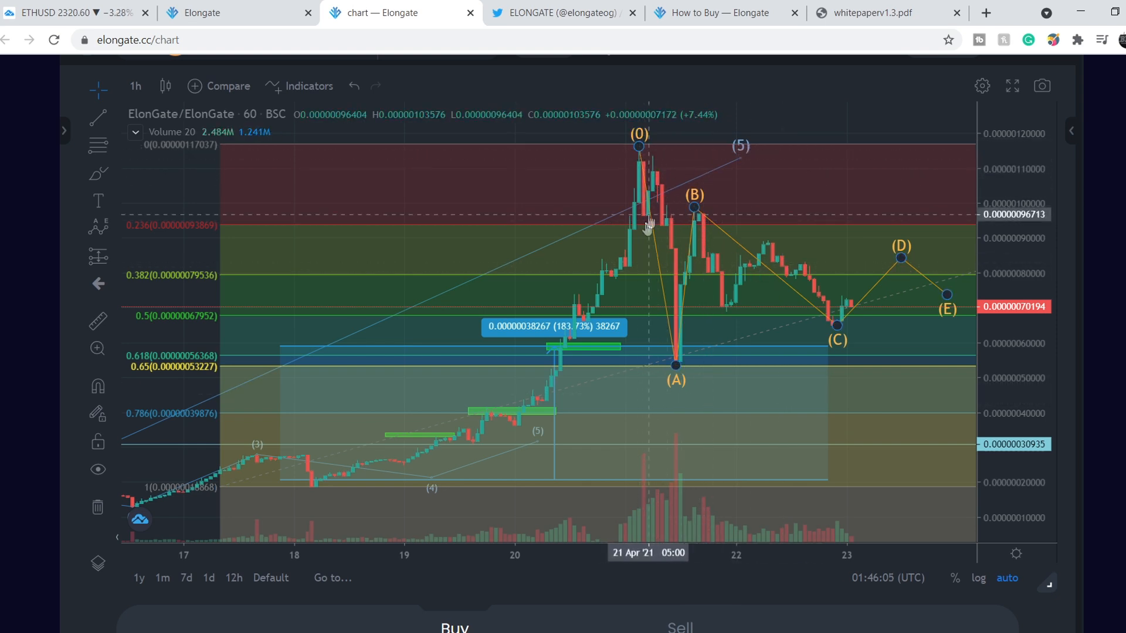
pyautogui.moveTo(668, 365)
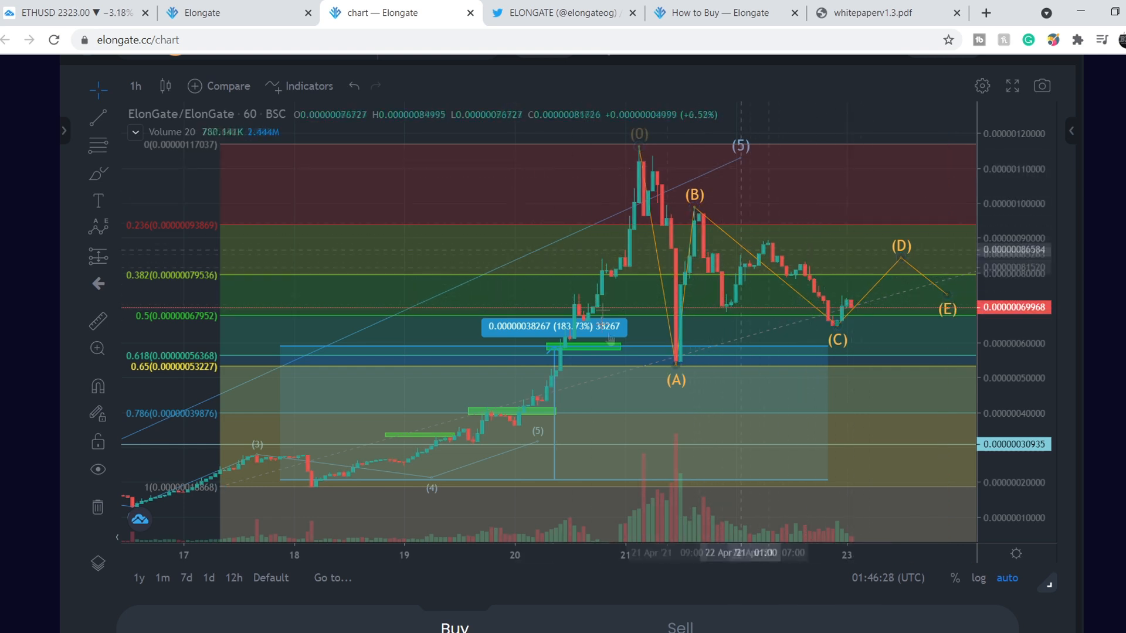
pyautogui.moveTo(795, 283)
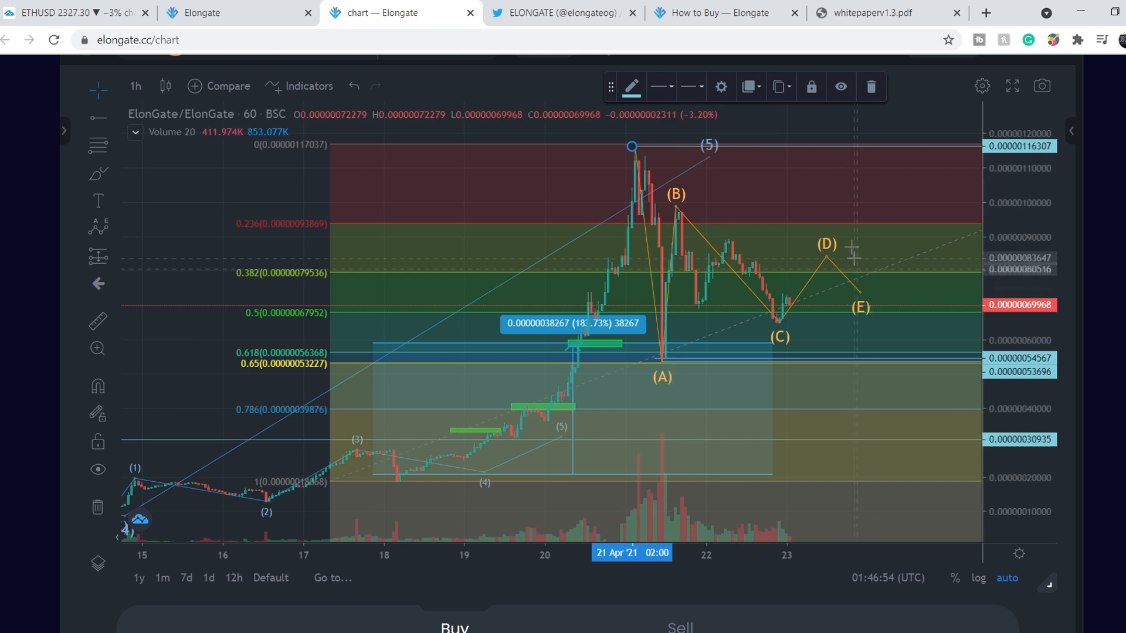
pyautogui.moveTo(666, 362)
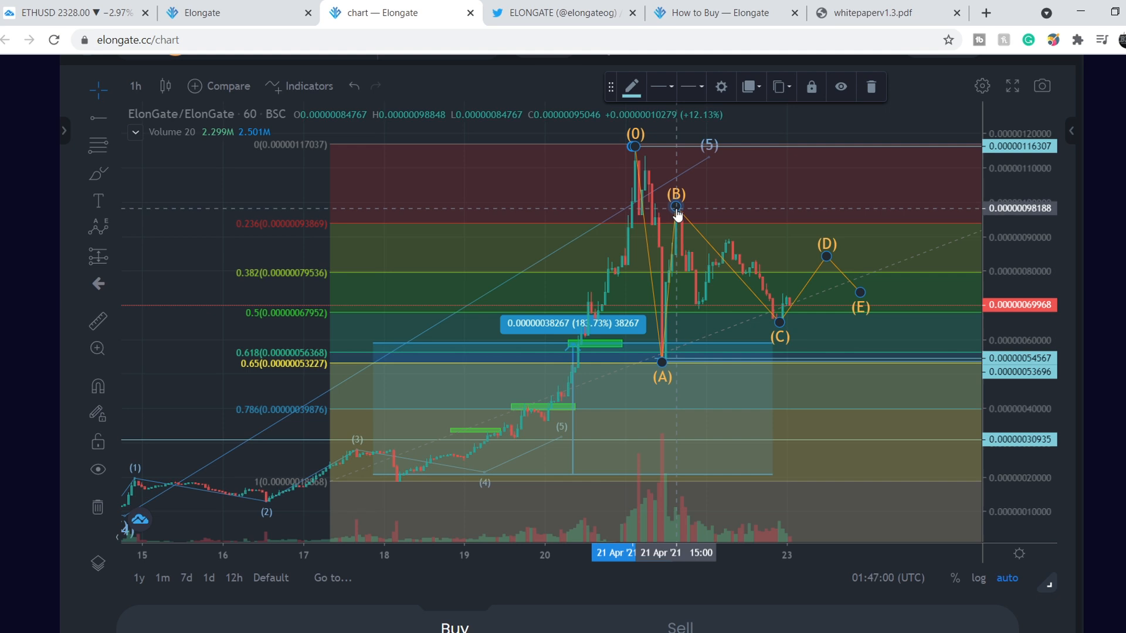
pyautogui.moveTo(779, 326)
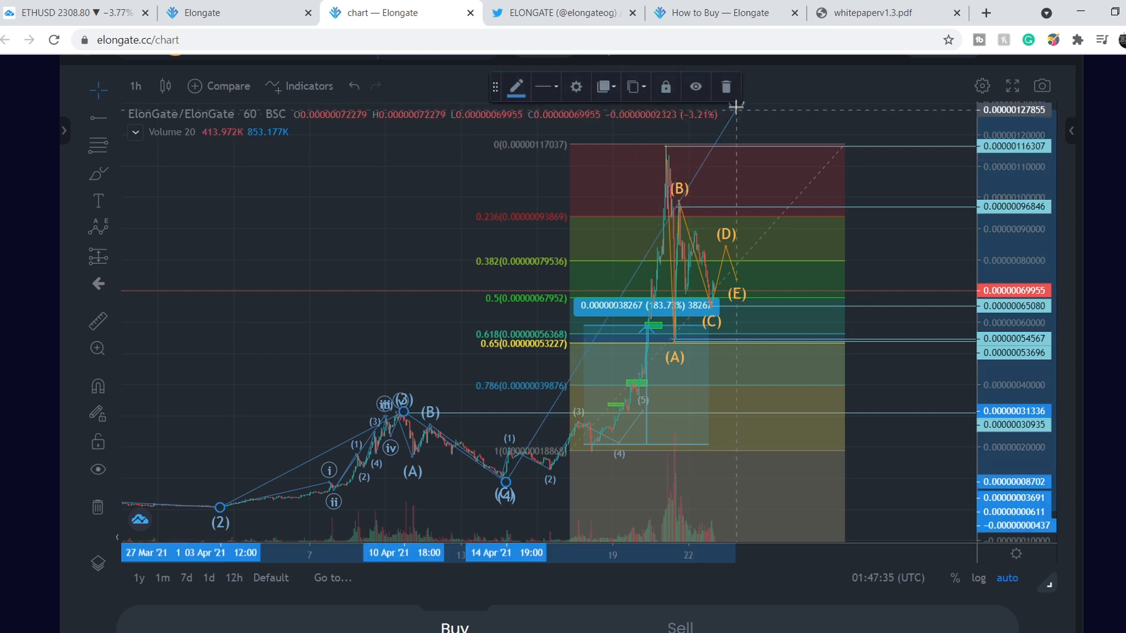
pyautogui.moveTo(784, 233)
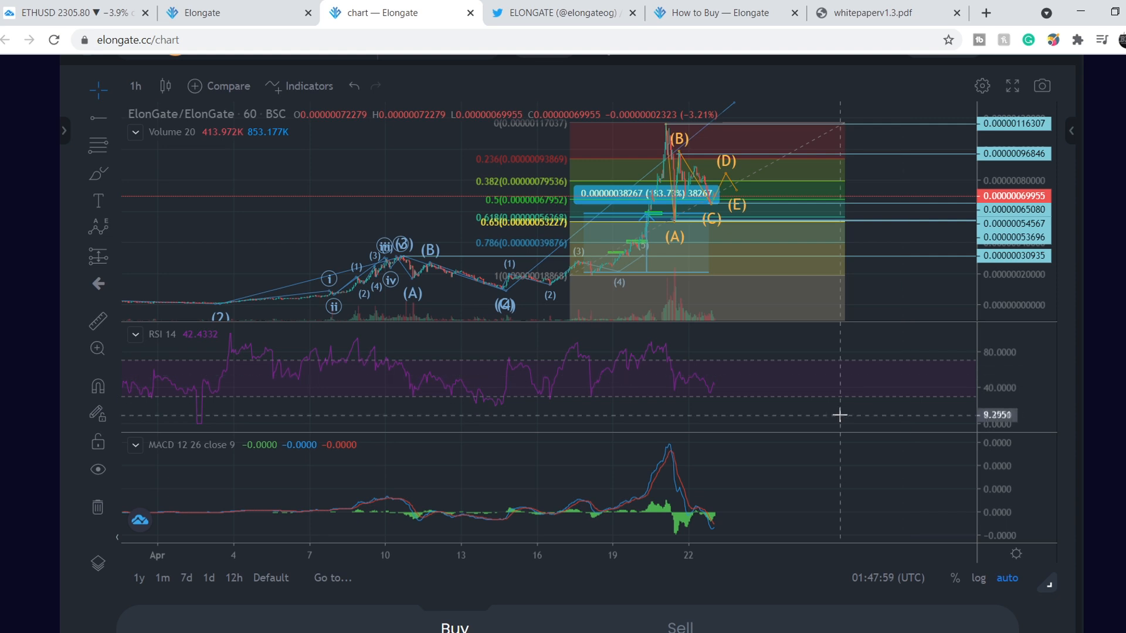
pyautogui.moveTo(674, 537)
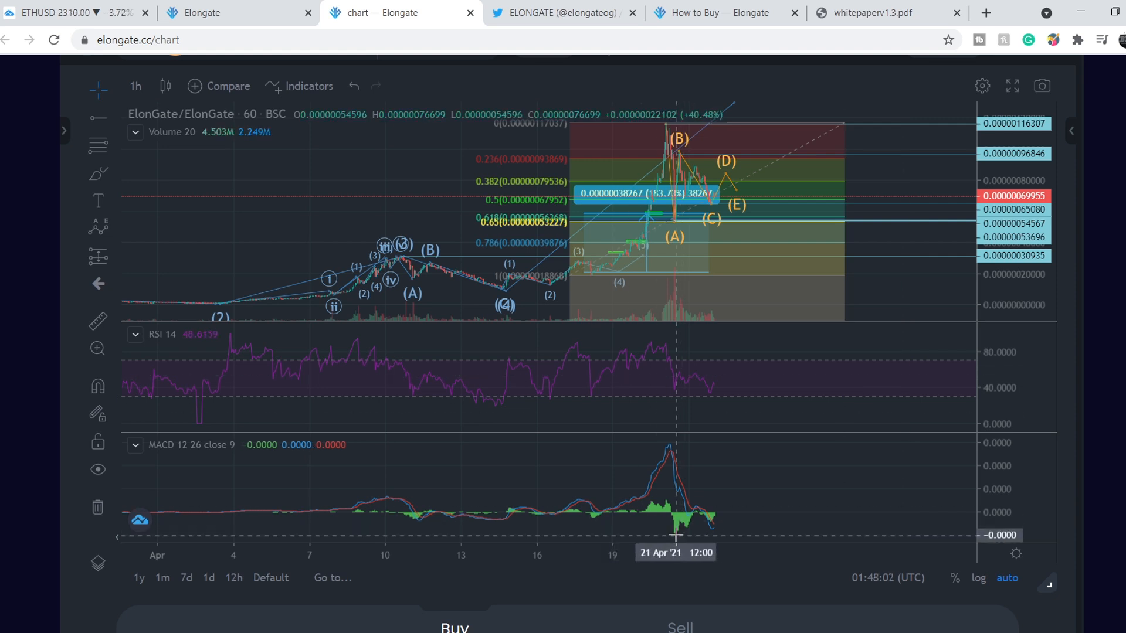
pyautogui.moveTo(716, 522)
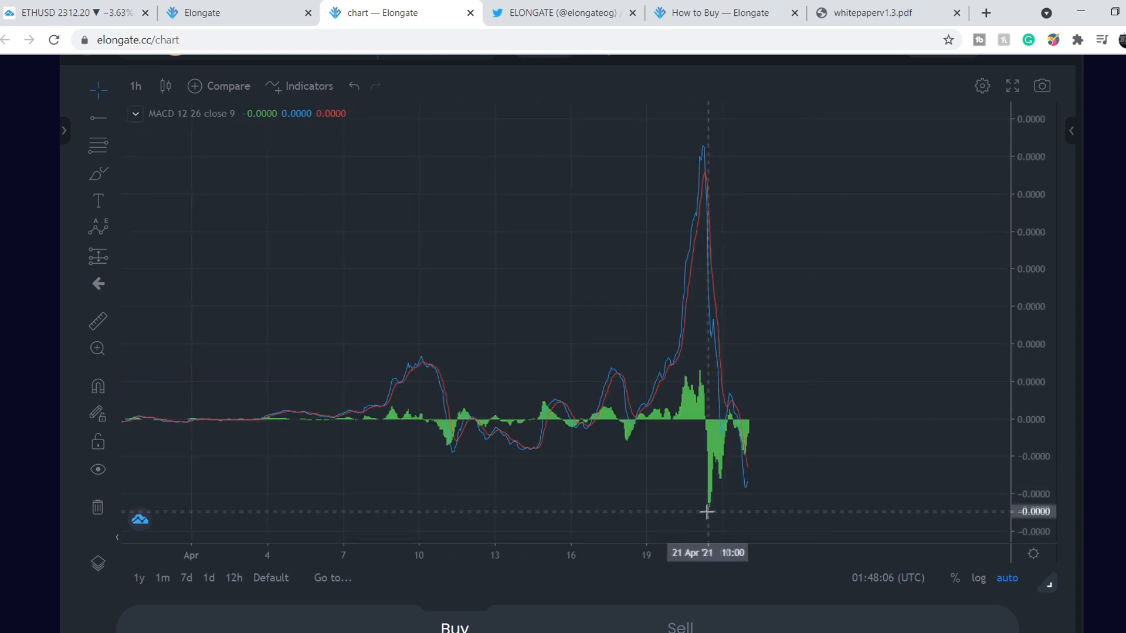
pyautogui.moveTo(699, 505)
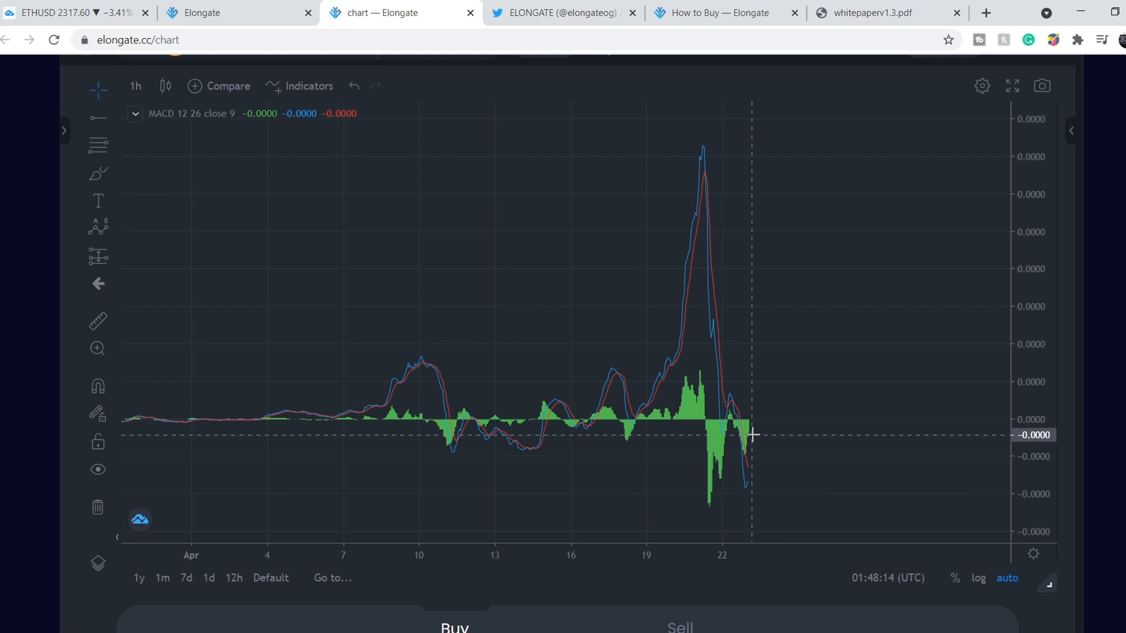
pyautogui.moveTo(854, 375)
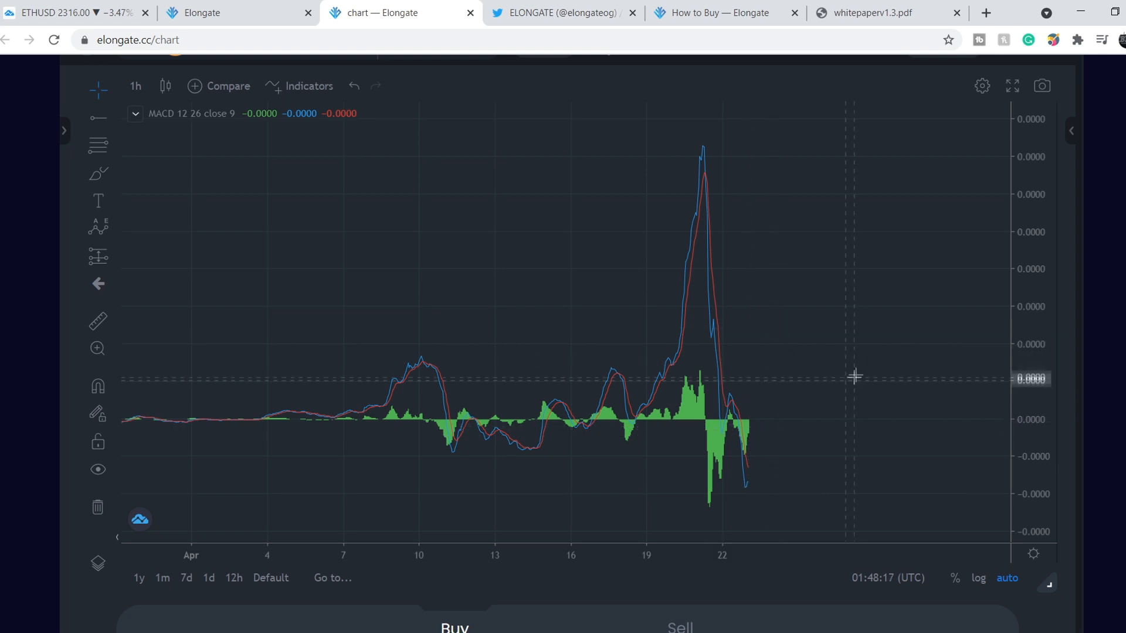
pyautogui.moveTo(752, 413)
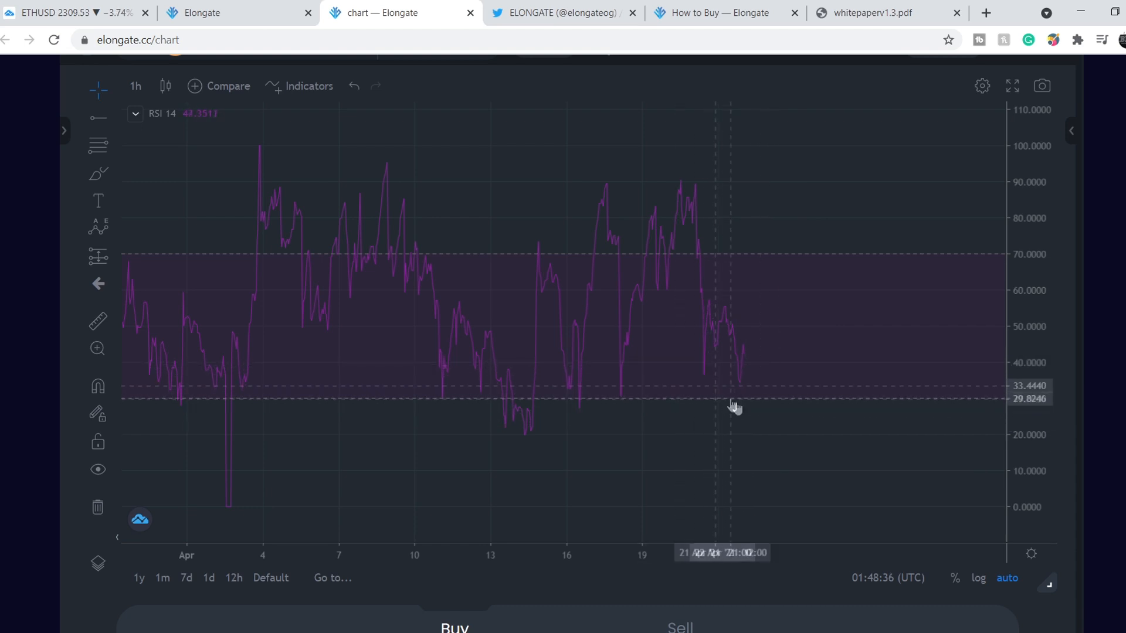
pyautogui.moveTo(764, 342)
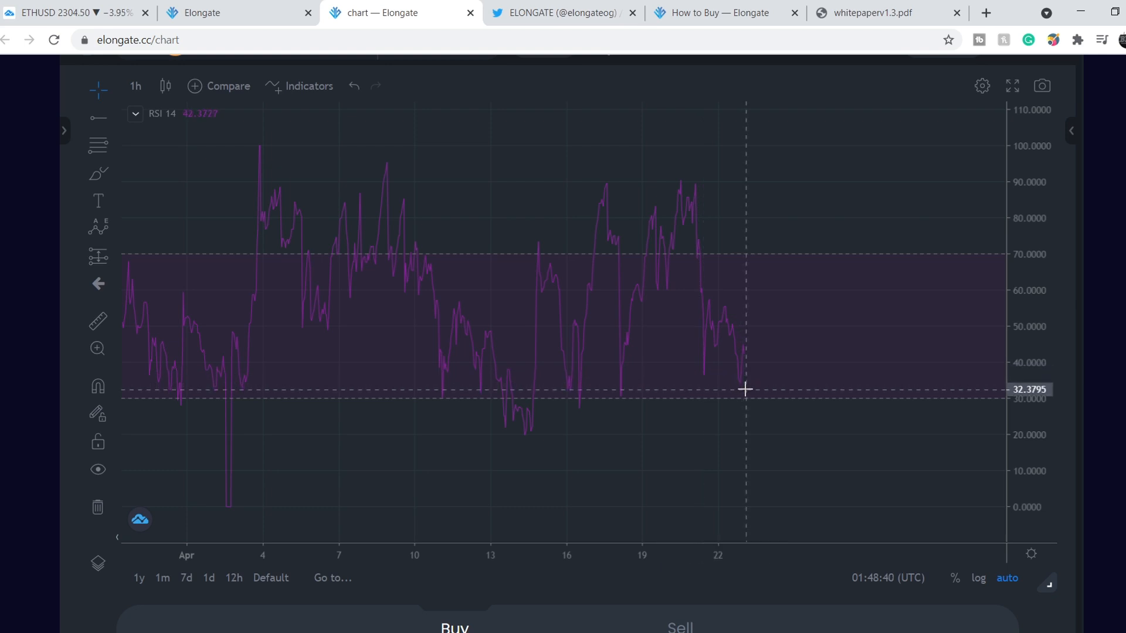
pyautogui.moveTo(793, 209)
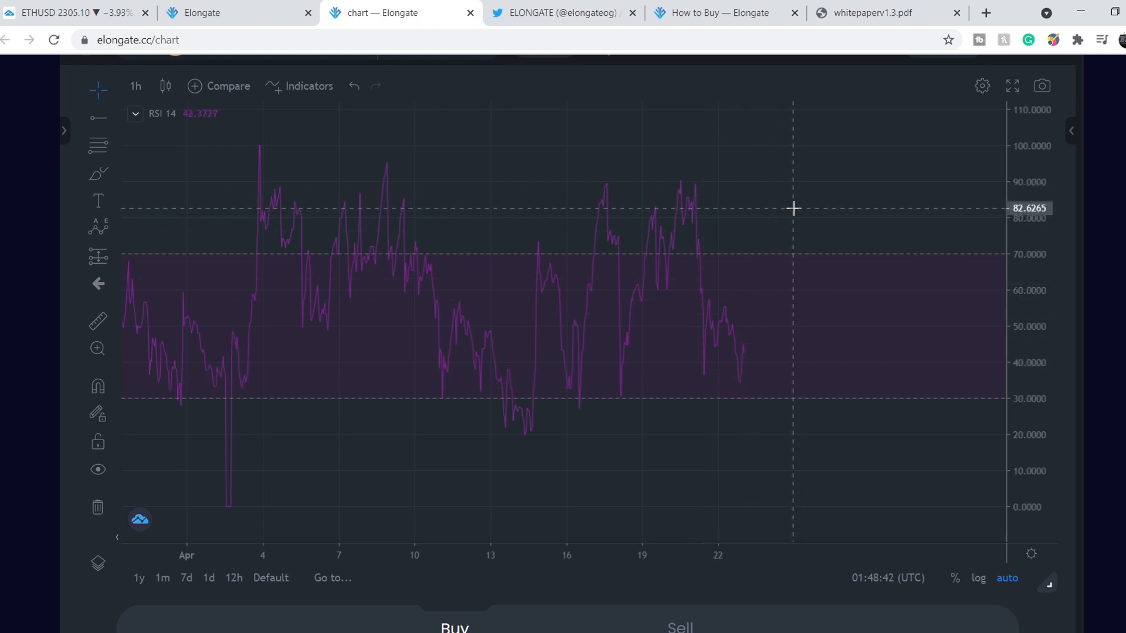